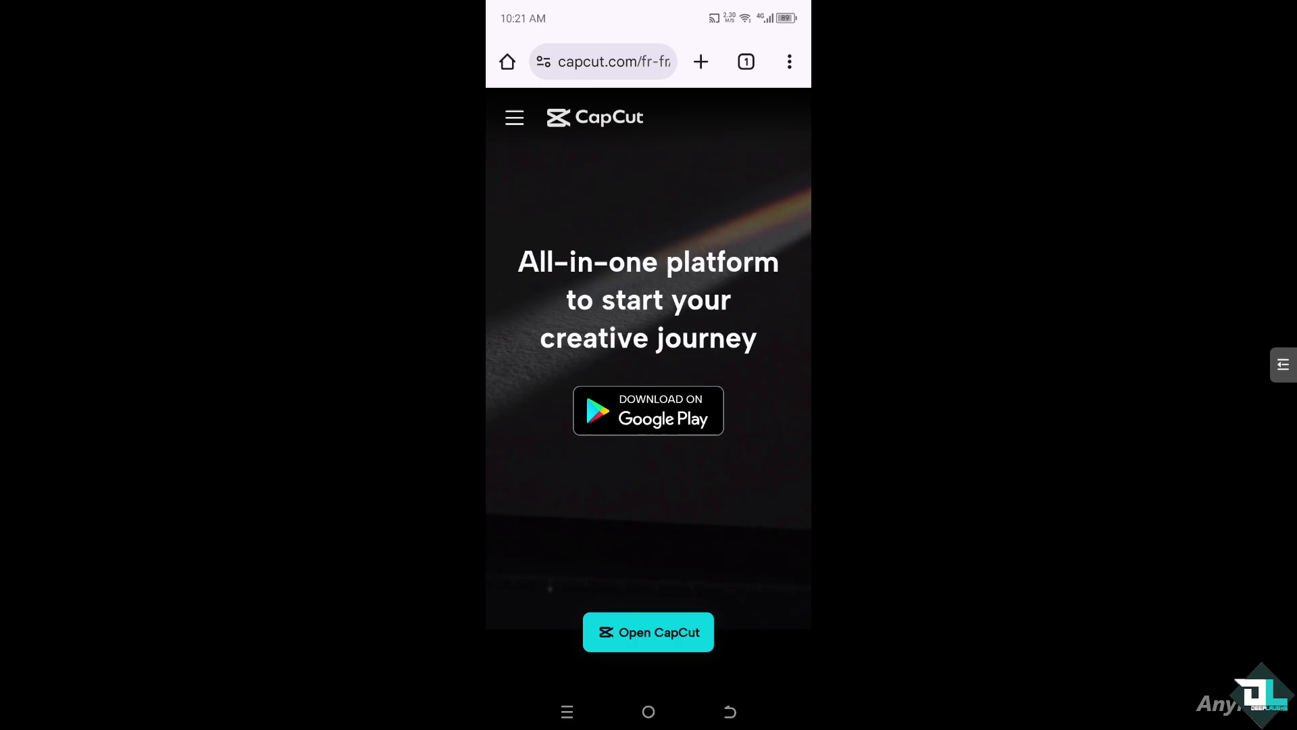
Launch the CapCut app using 'Open CapCut' on the capcut.com page
click(648, 631)
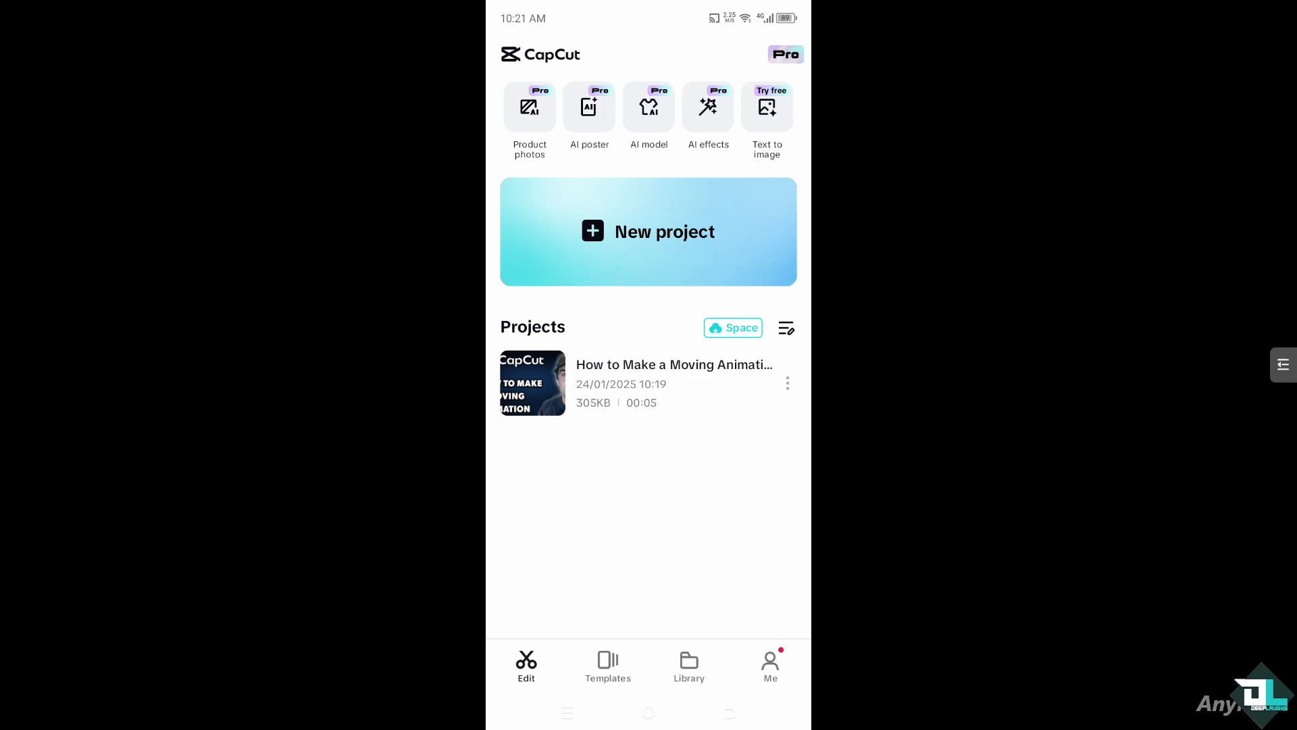
Open the saved moving-animation project, pause its preview, and add the motorcycle image as an overlay
click(532, 383)
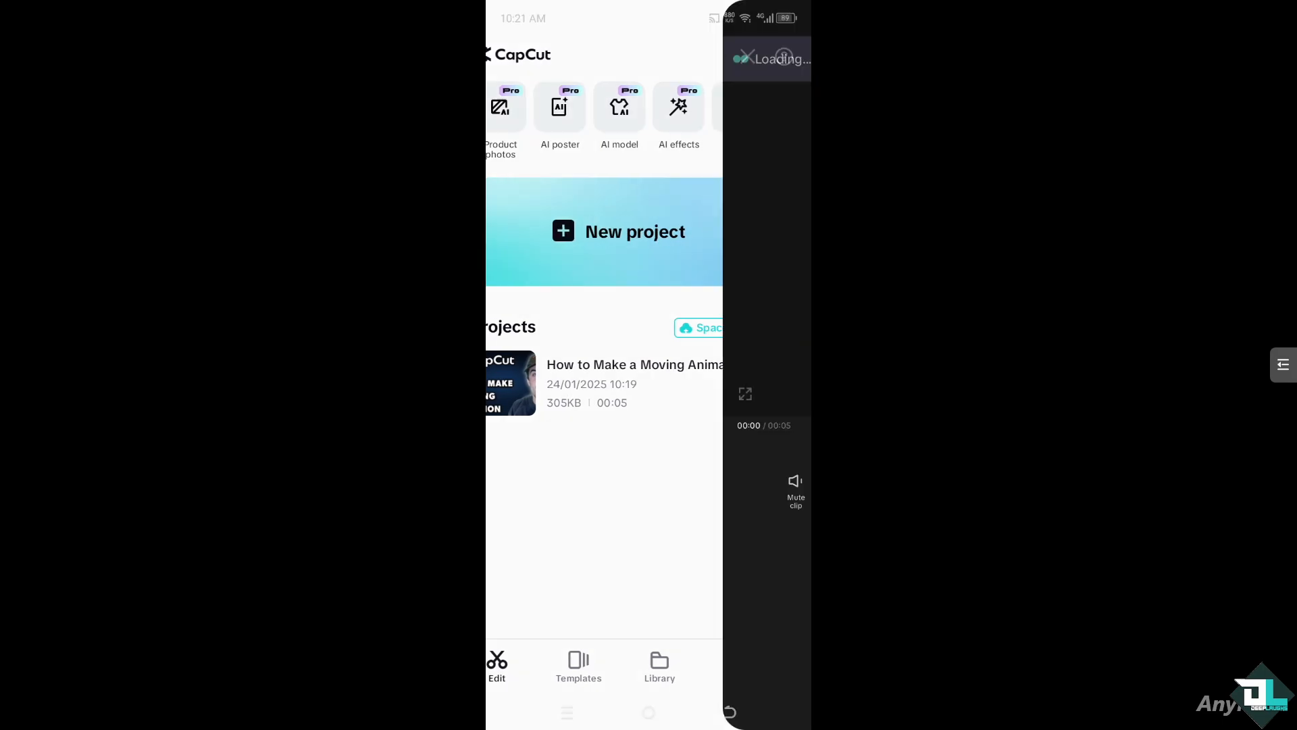
click(511, 383)
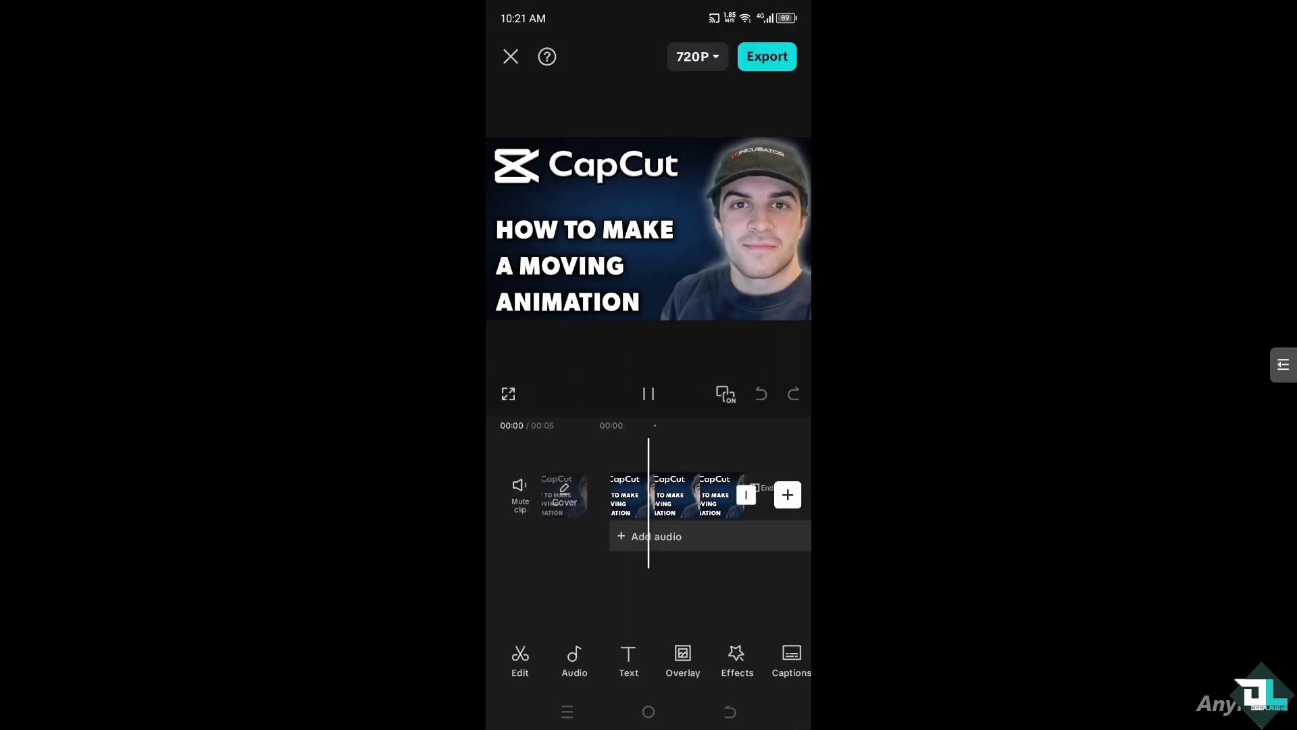
click(649, 393)
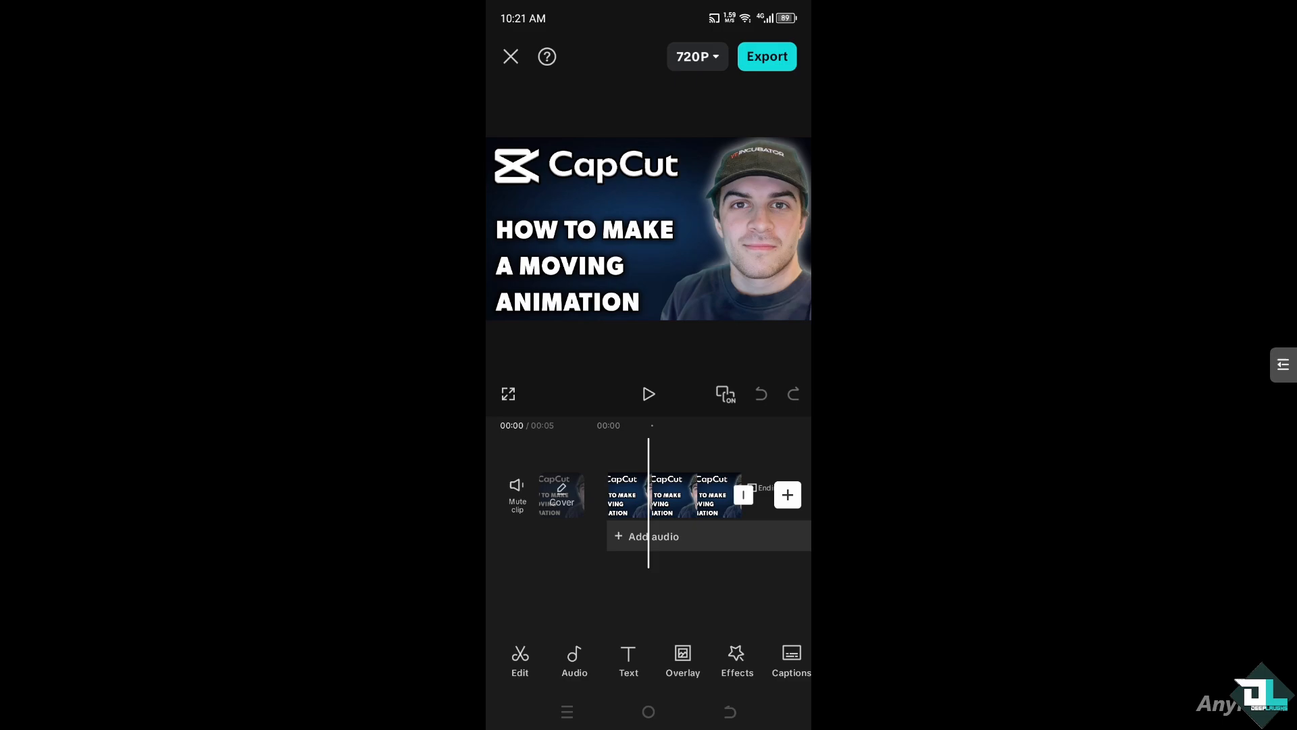
click(682, 661)
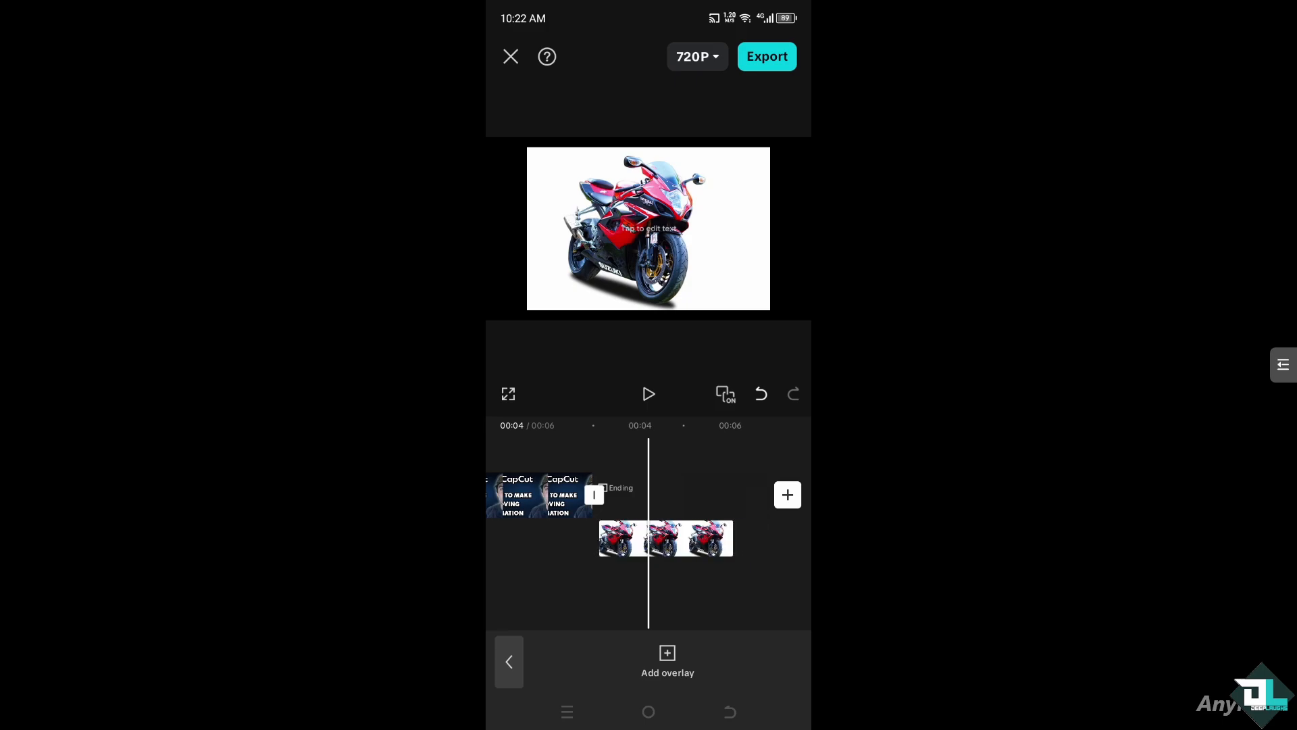
Select the motorcycle overlay and apply Remove BG with Auto removal
click(664, 538)
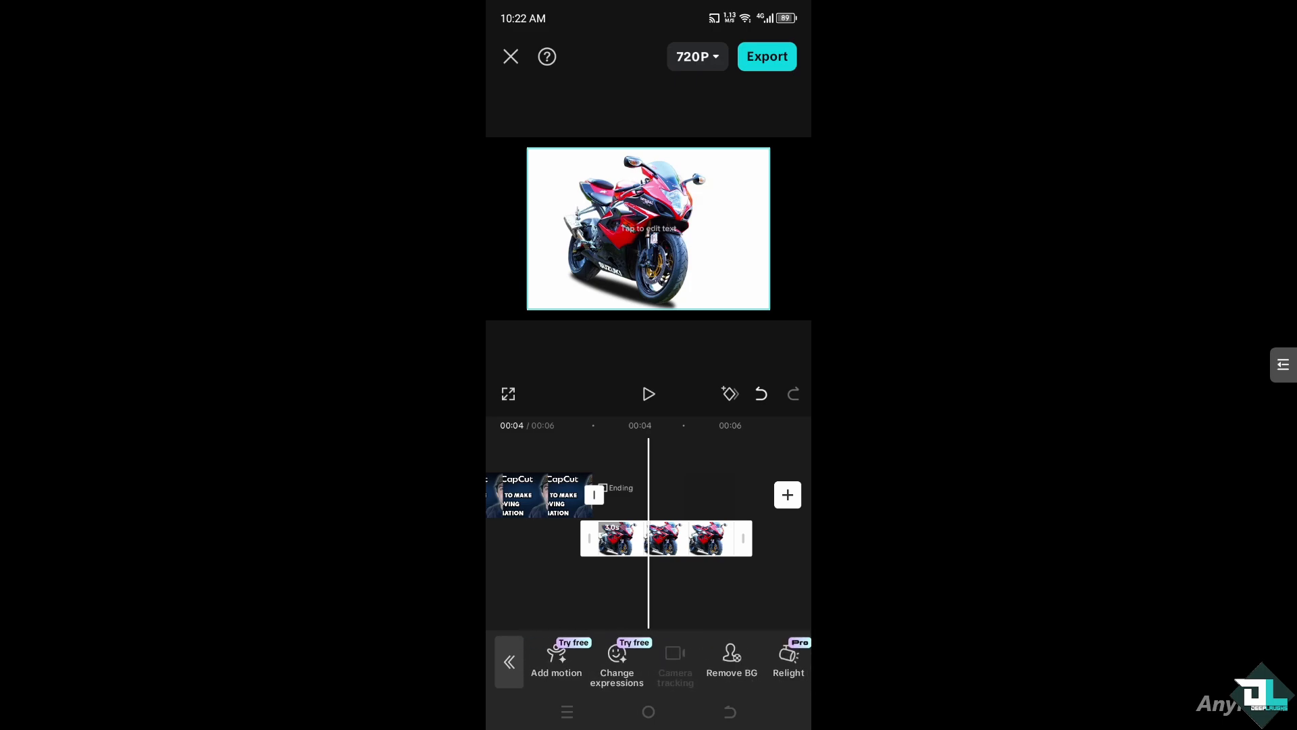
click(730, 662)
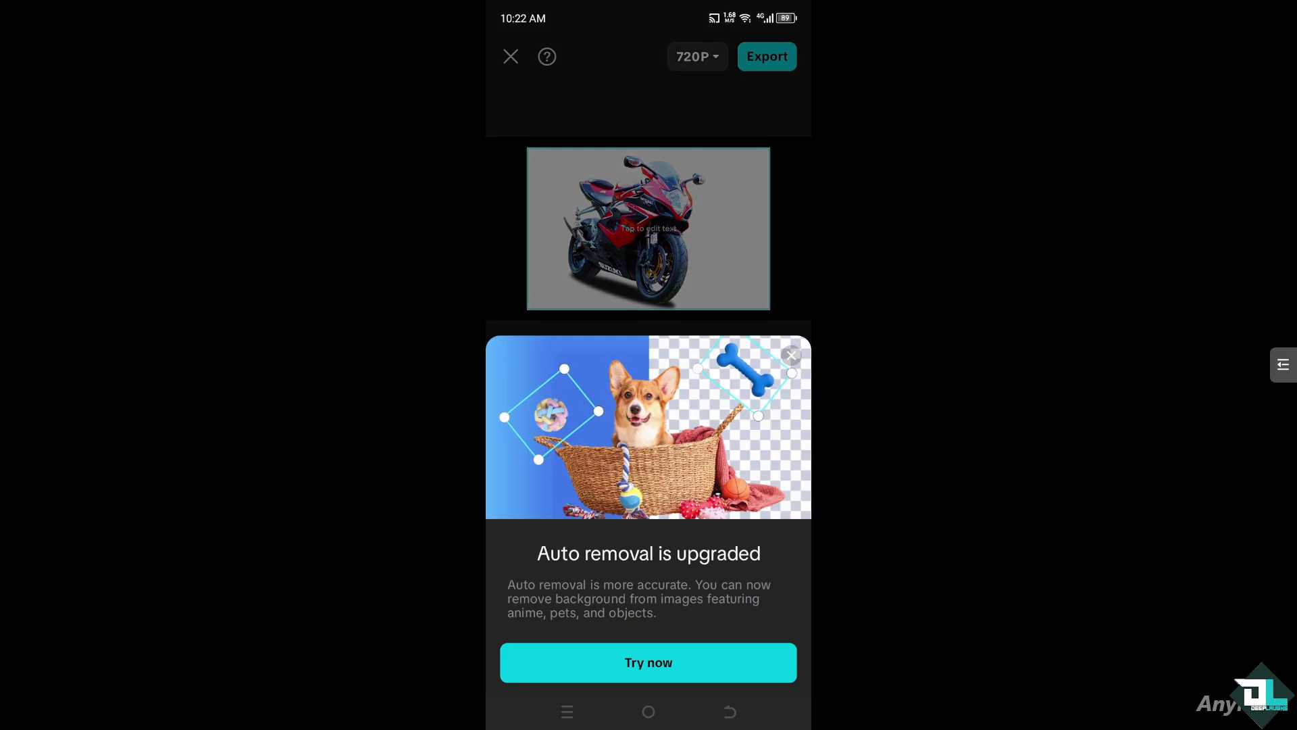
click(790, 355)
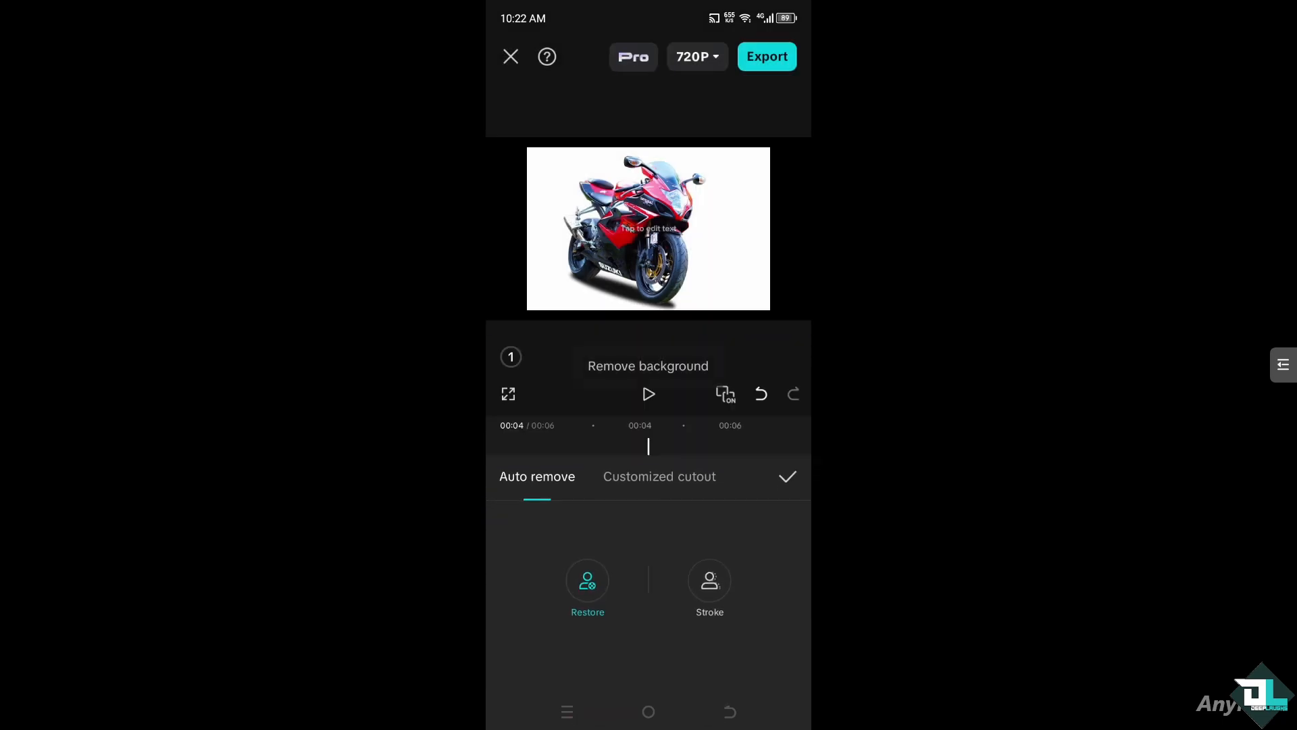
click(786, 477)
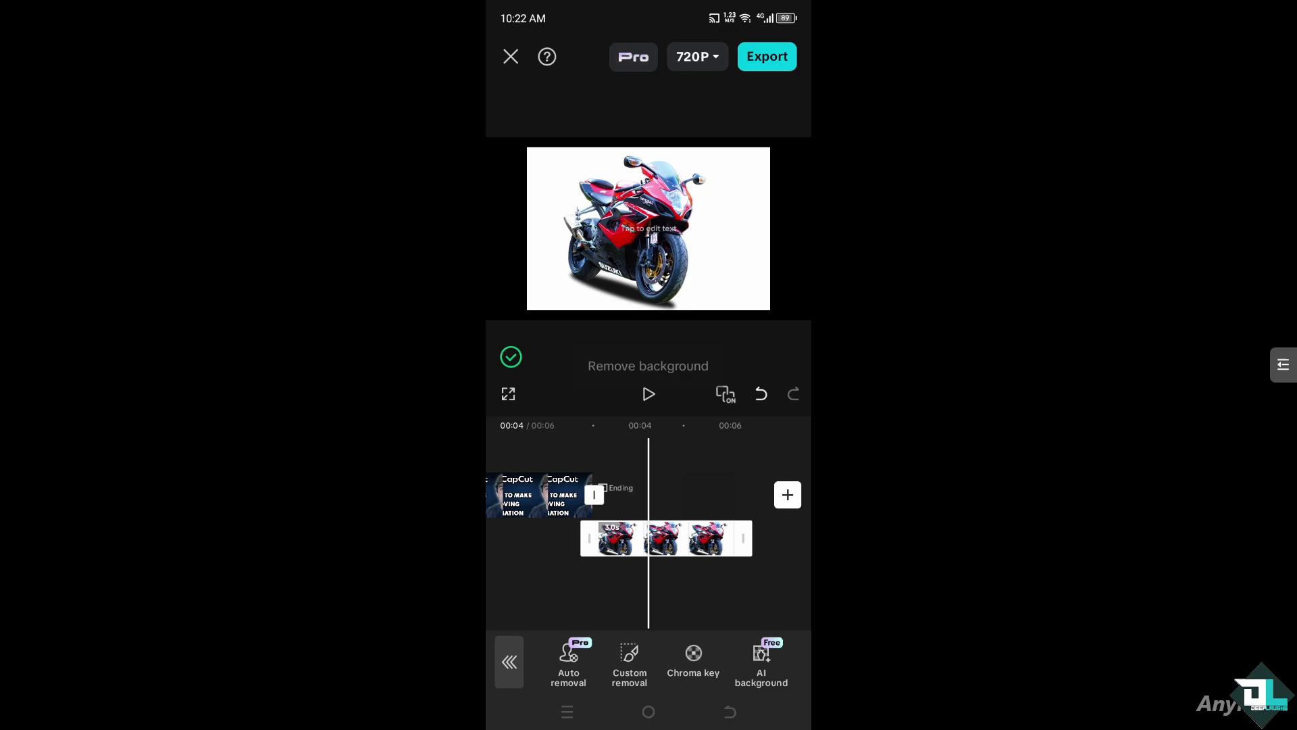
click(569, 662)
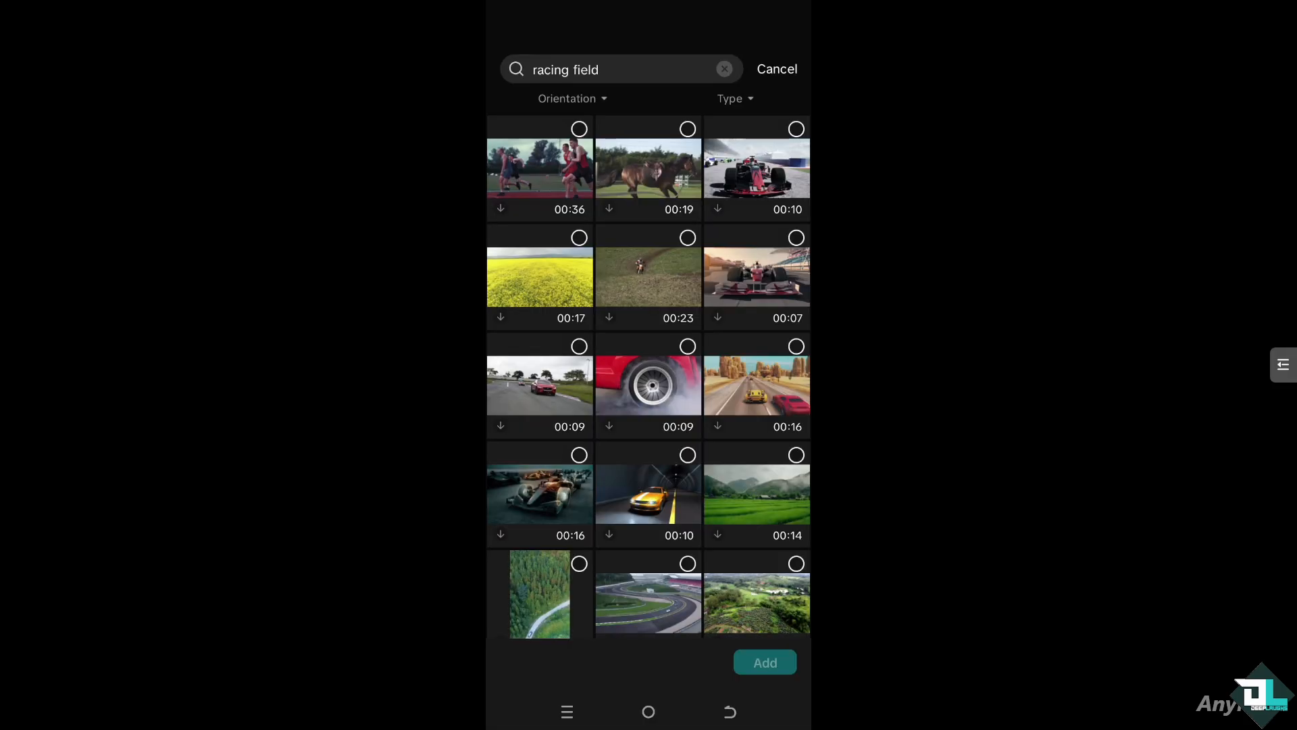
Add the 00:09 aerial race-track clip from the 'racing field' stock results
scroll(down, 3)
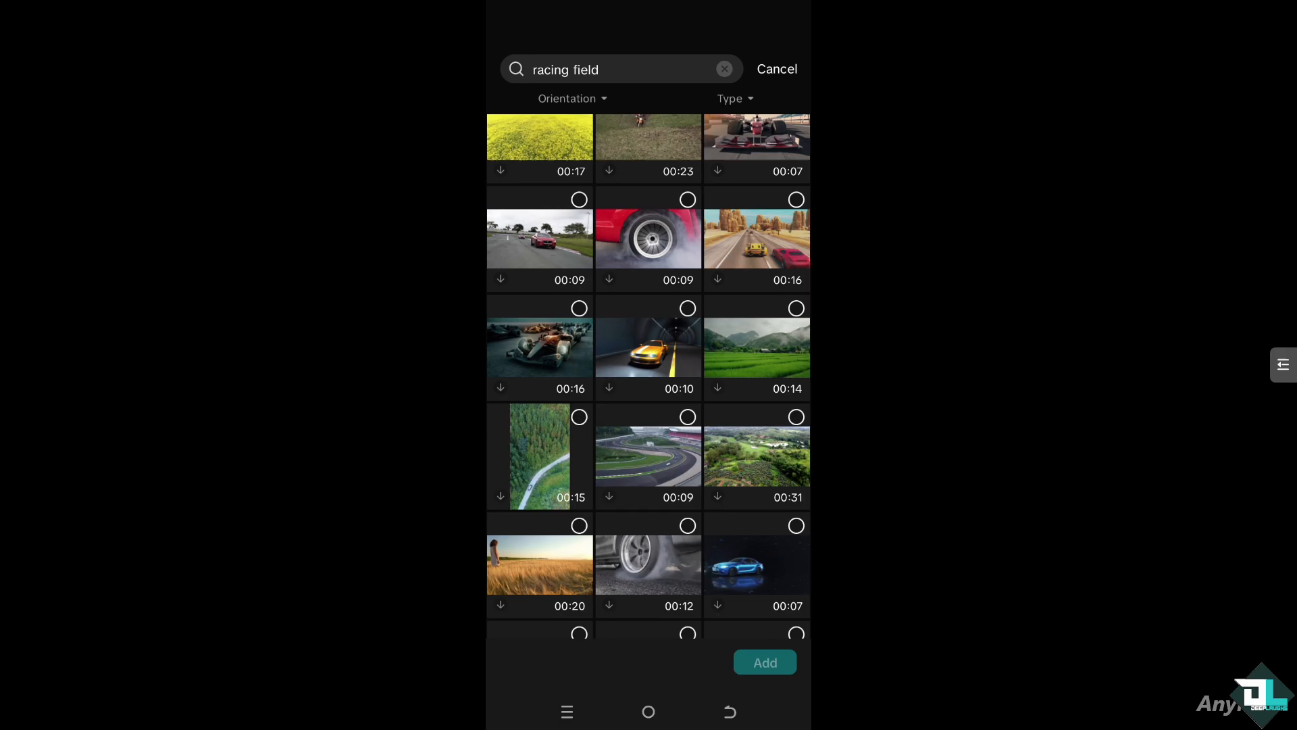
click(648, 456)
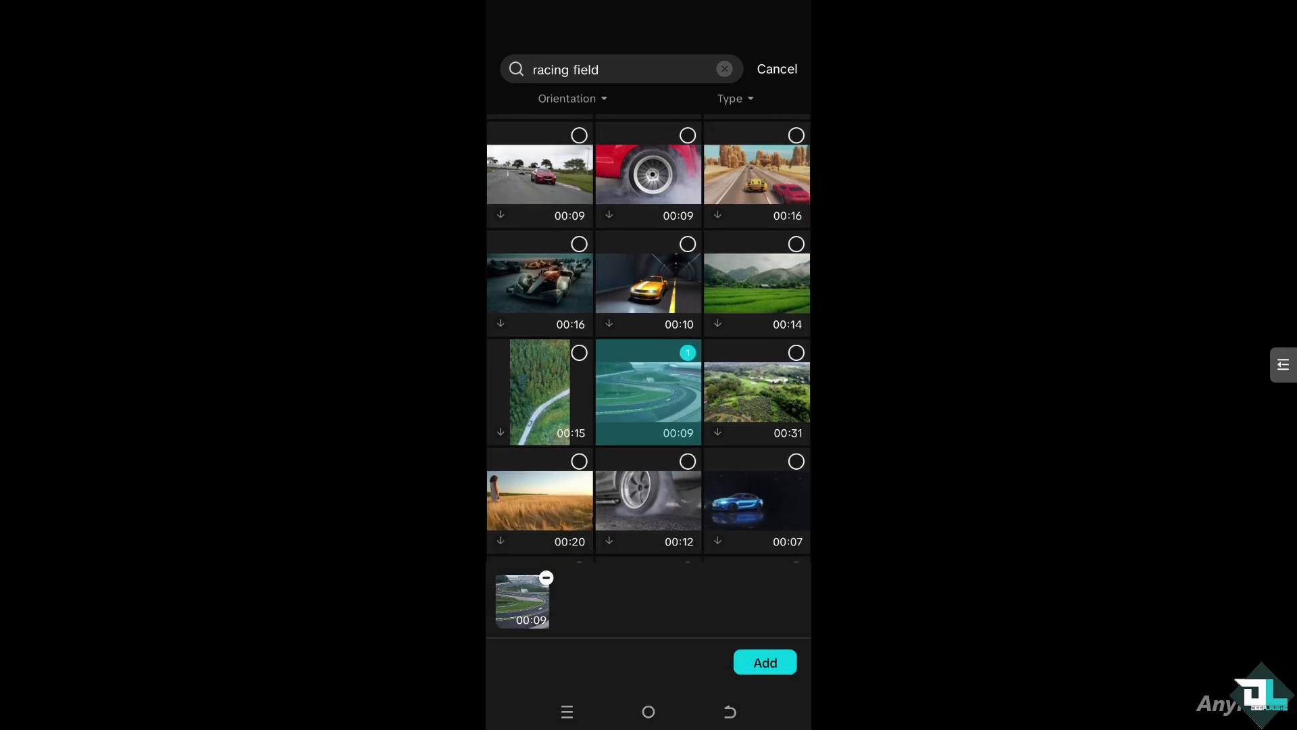
scroll(down, 3)
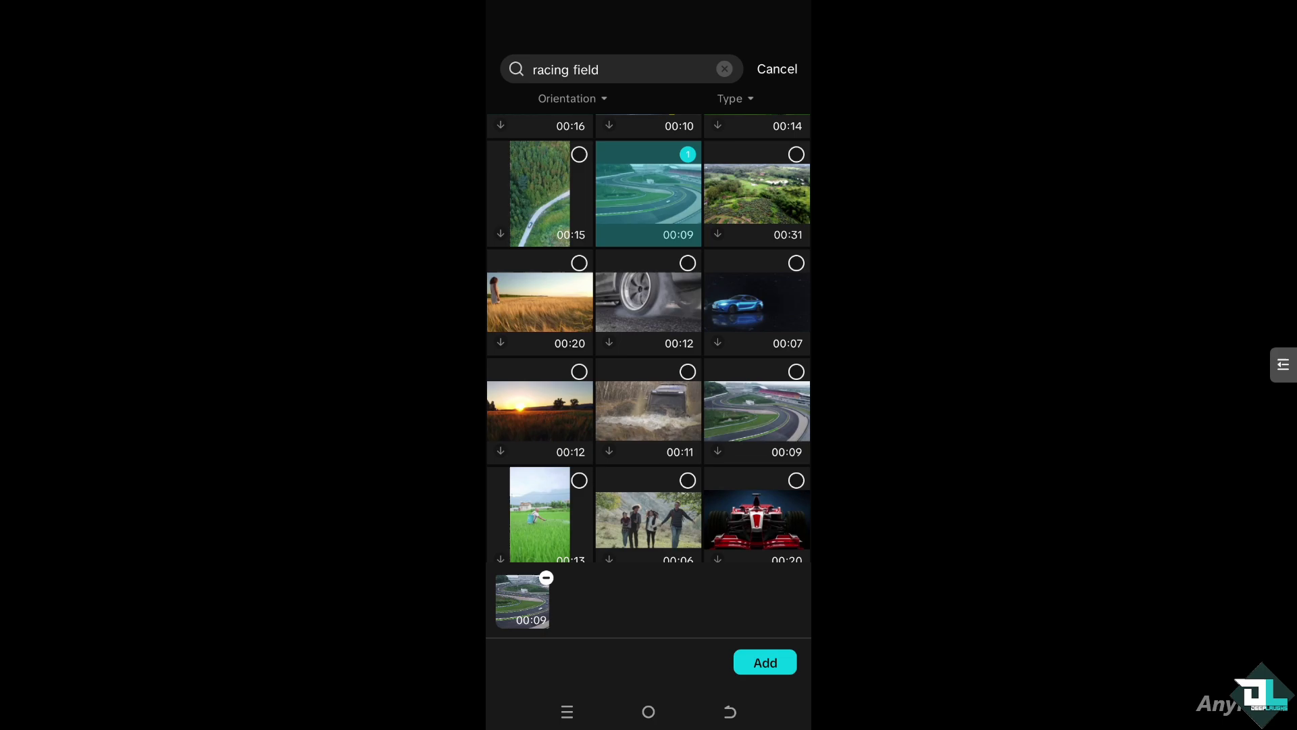
scroll(down, 3)
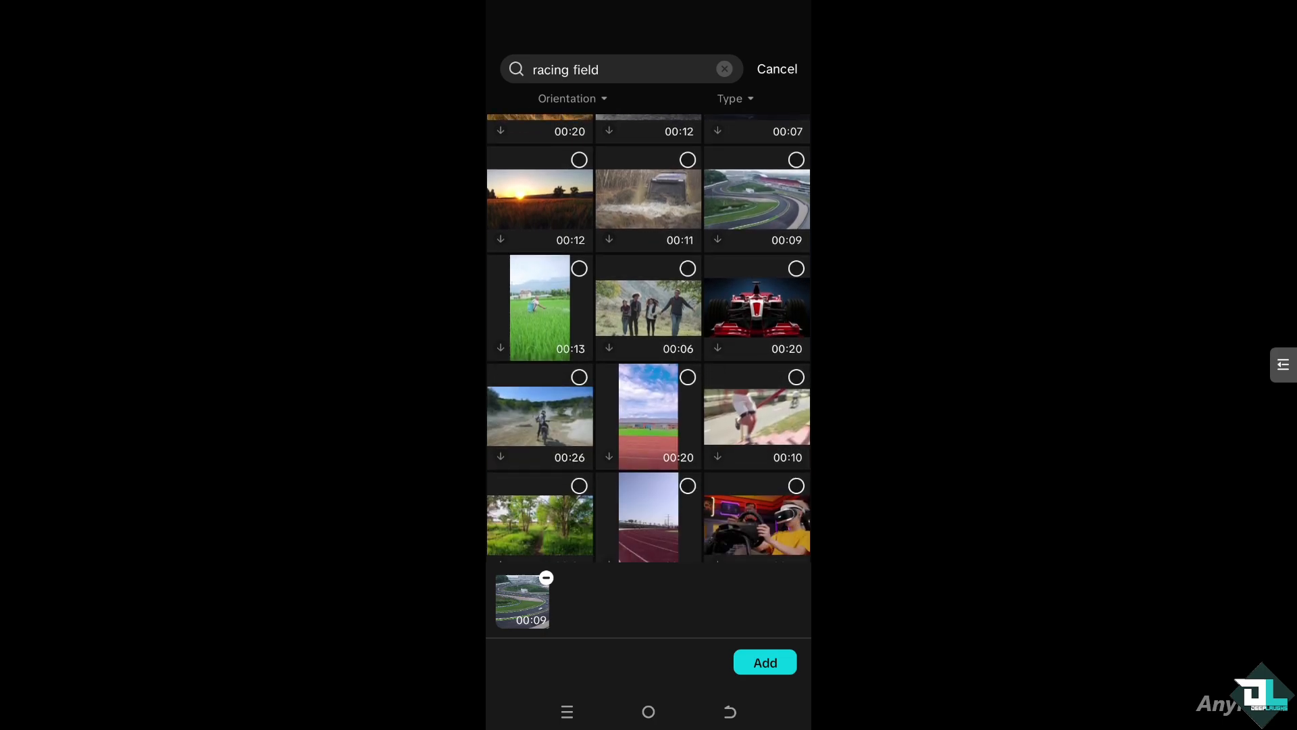
scroll(down, 3)
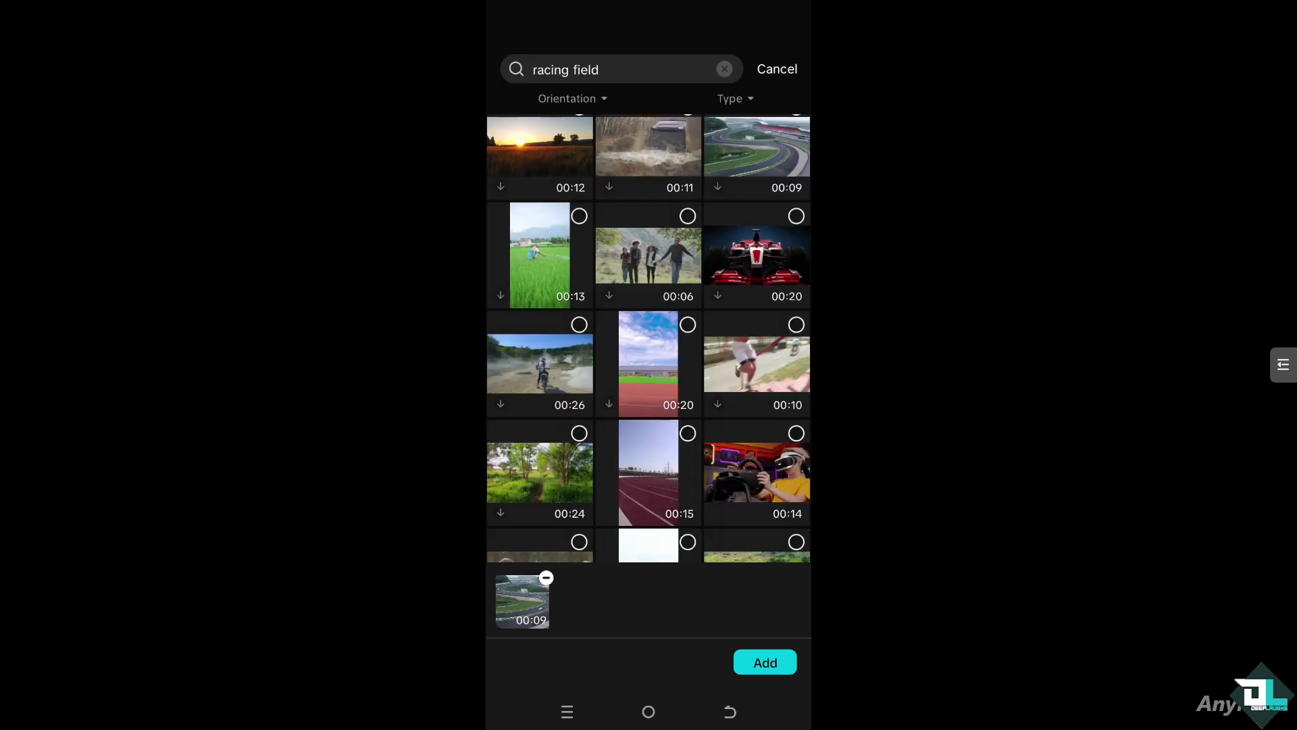
scroll(down, 3)
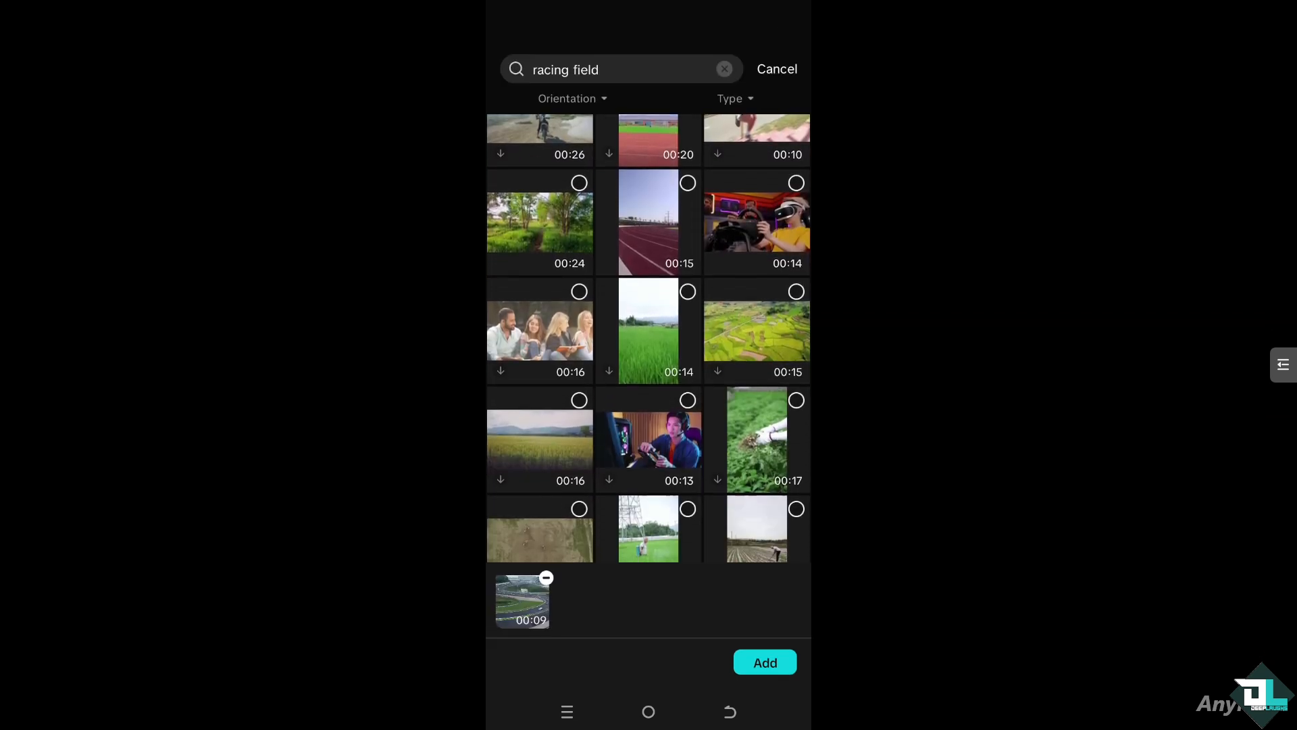
scroll(down, 3)
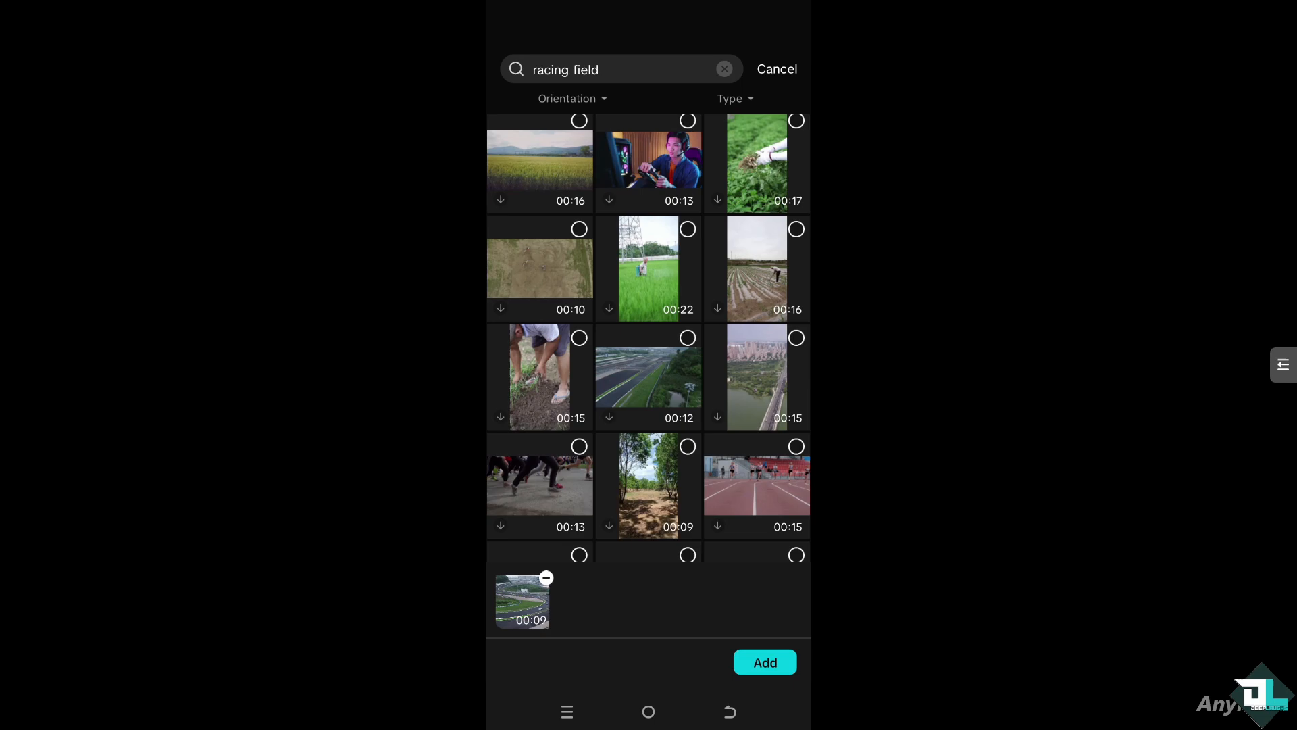
scroll(down, 3)
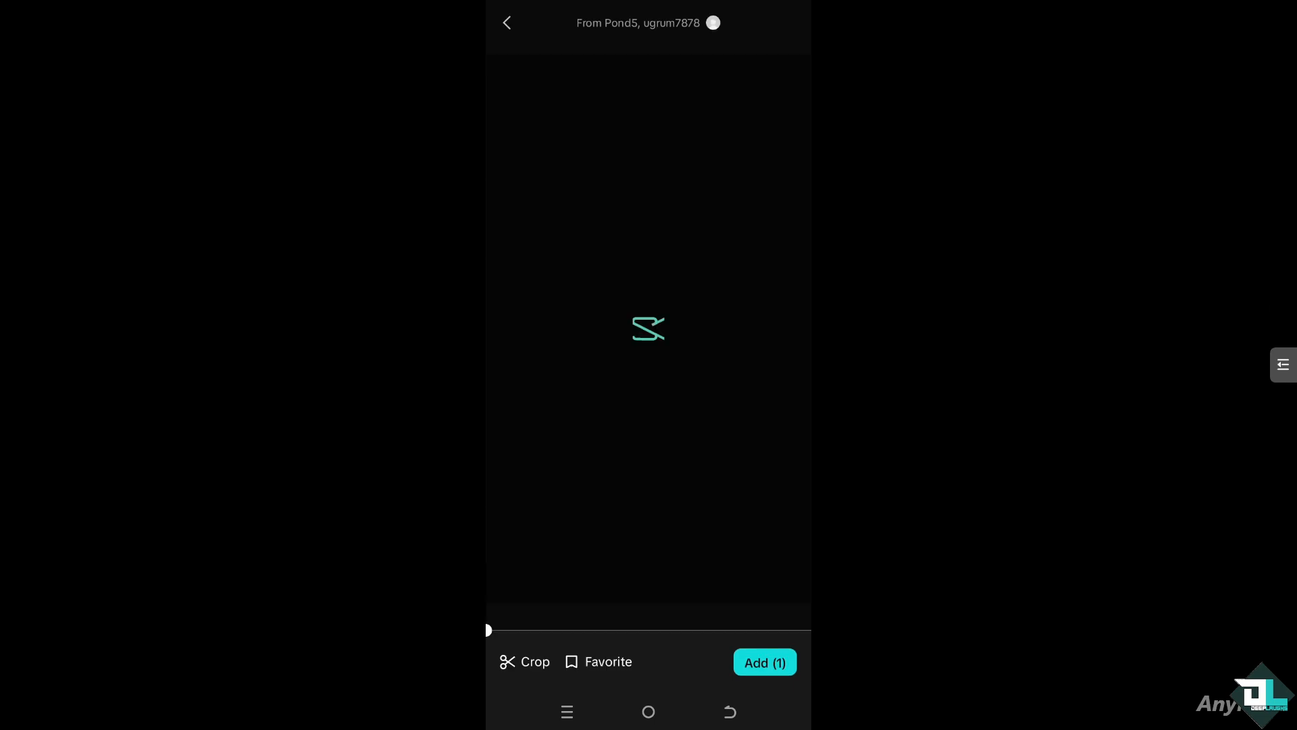
click(763, 662)
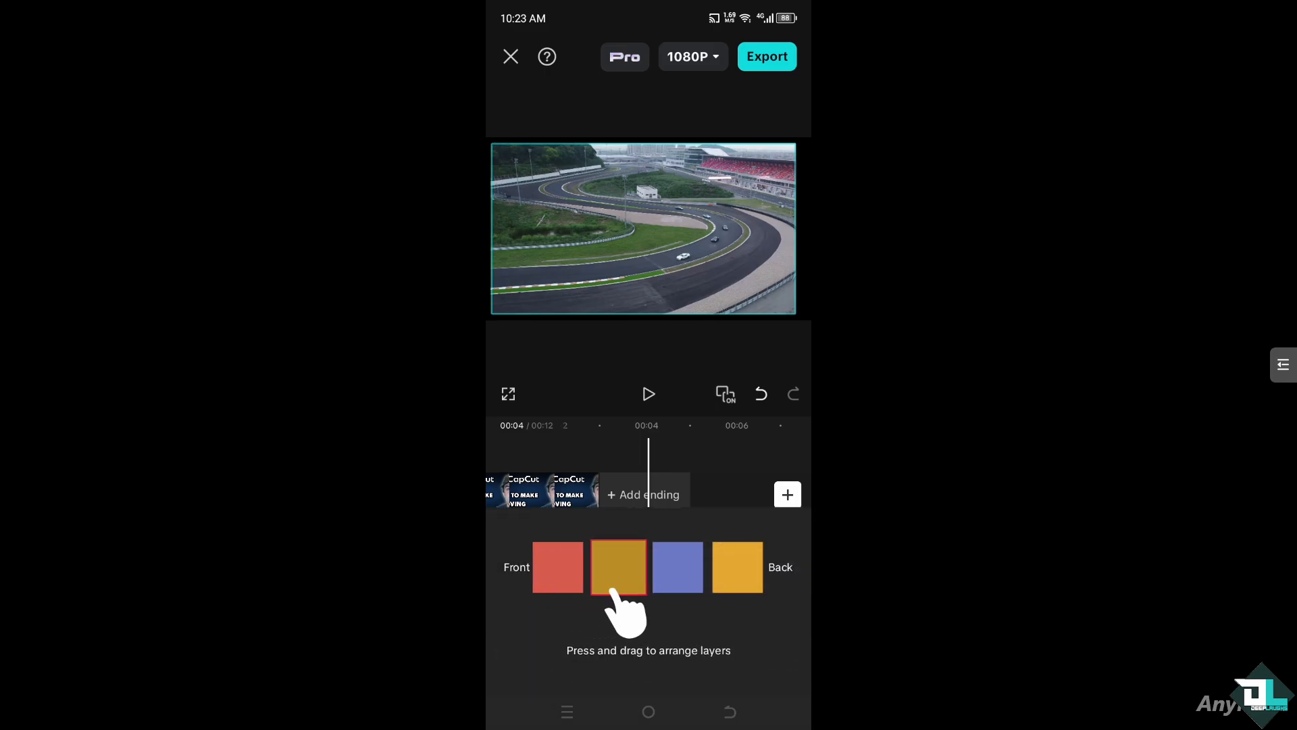
Drag the race-track layer to the Front position in Layer arrangement and confirm
drag(618, 567, 557, 567)
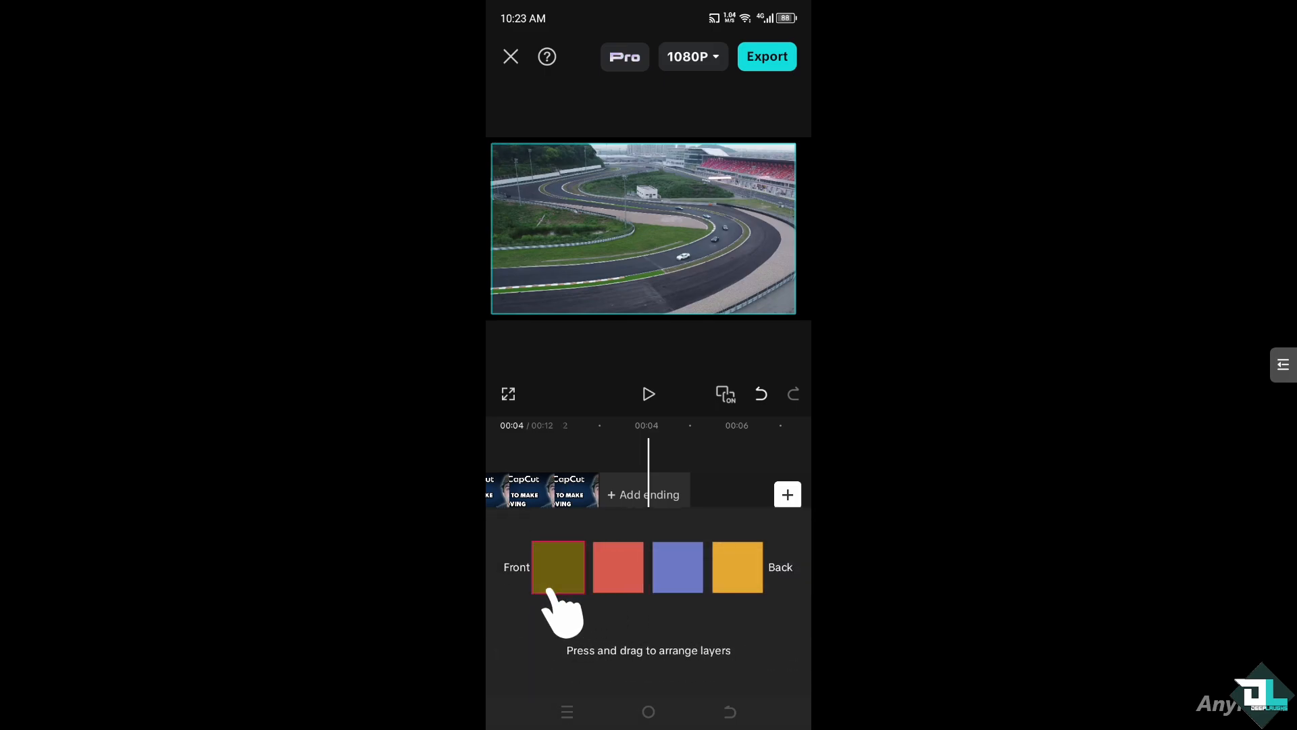
click(558, 566)
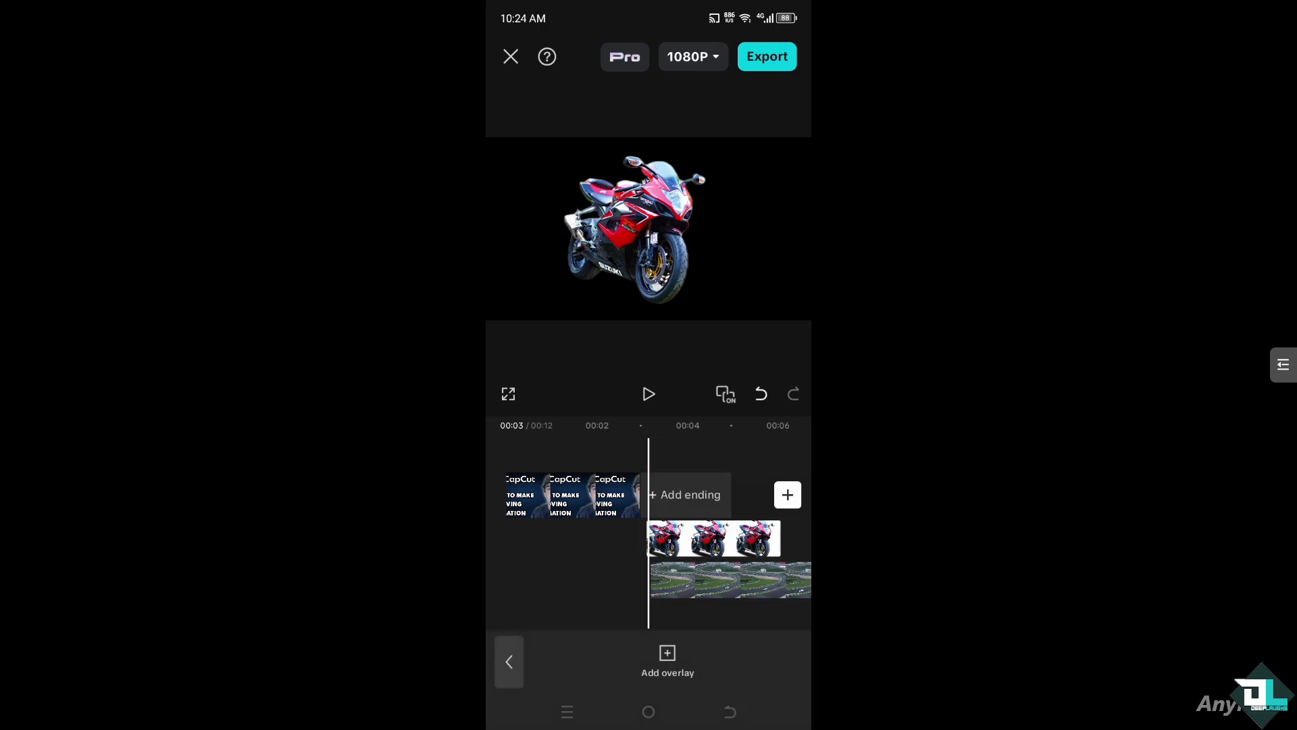
Select the motorcycle overlay, scale it down and move it onto the track's upper curve
click(713, 539)
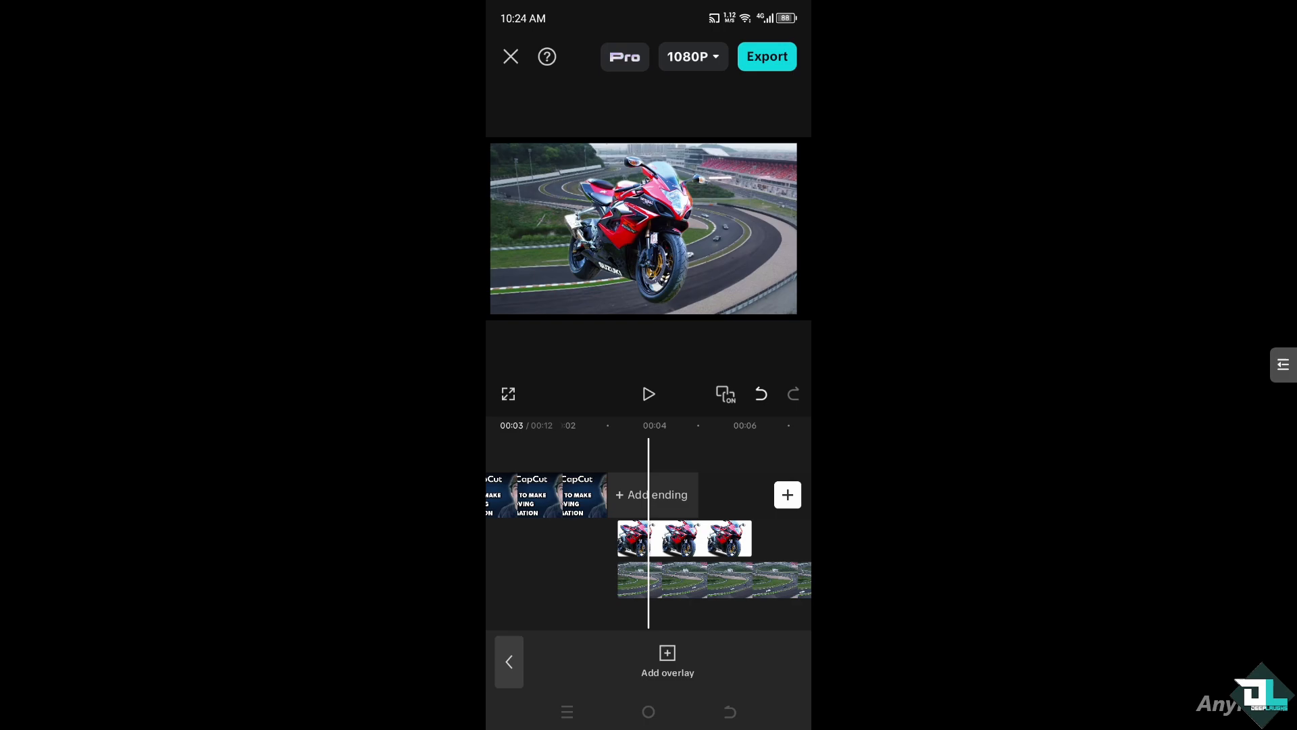
click(683, 539)
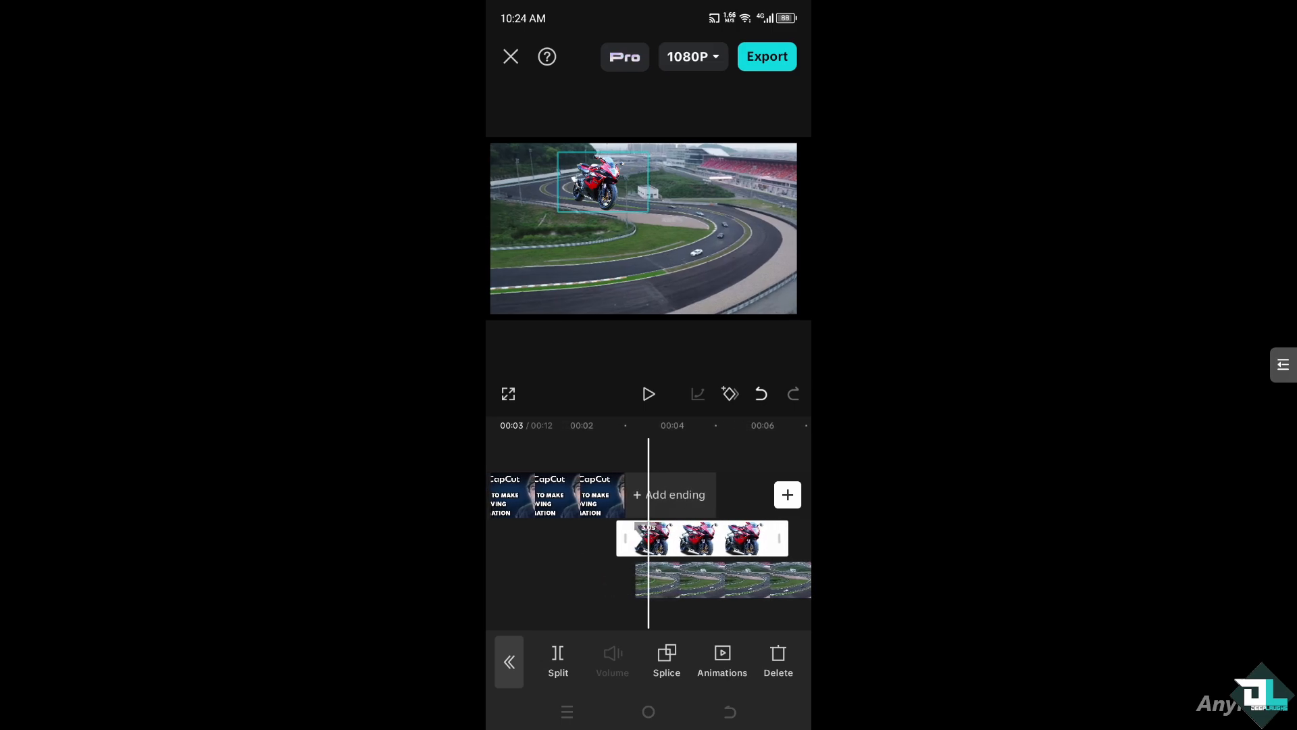
Preview playback and place the motorcycle overlay small on the track at 00:04
click(648, 394)
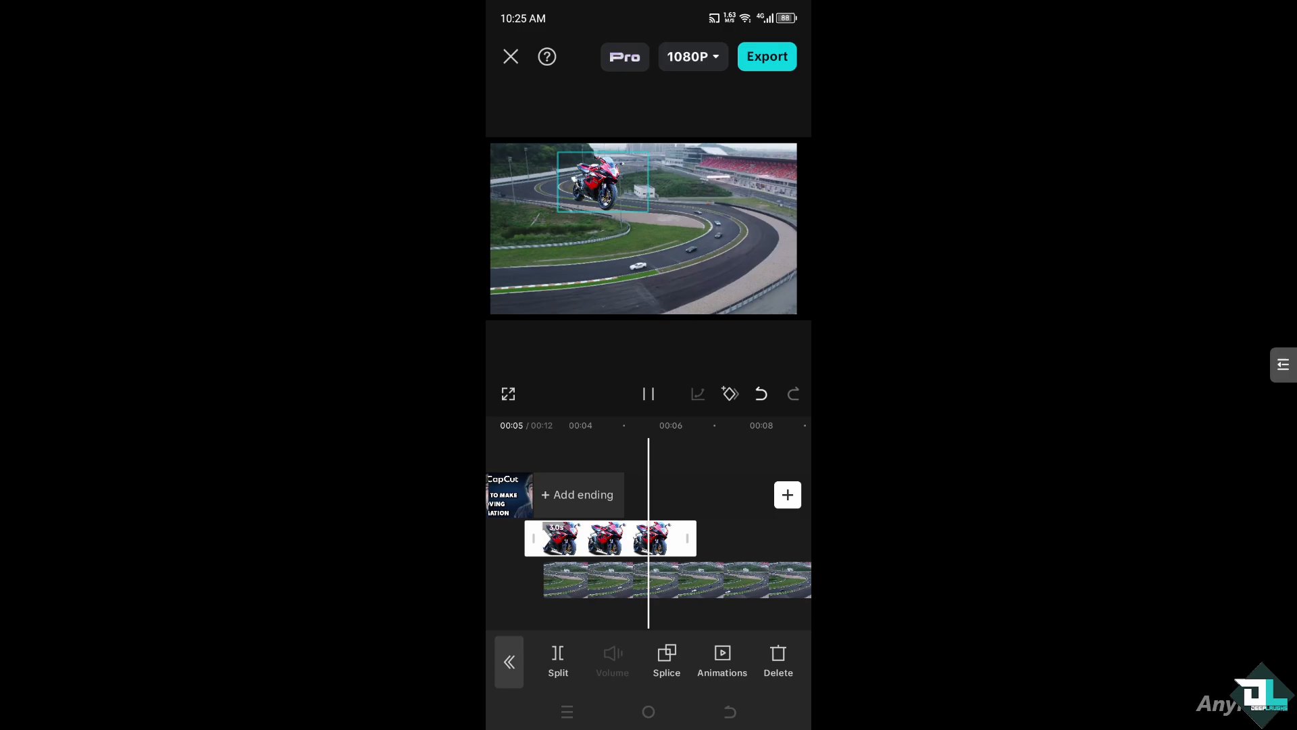
click(648, 394)
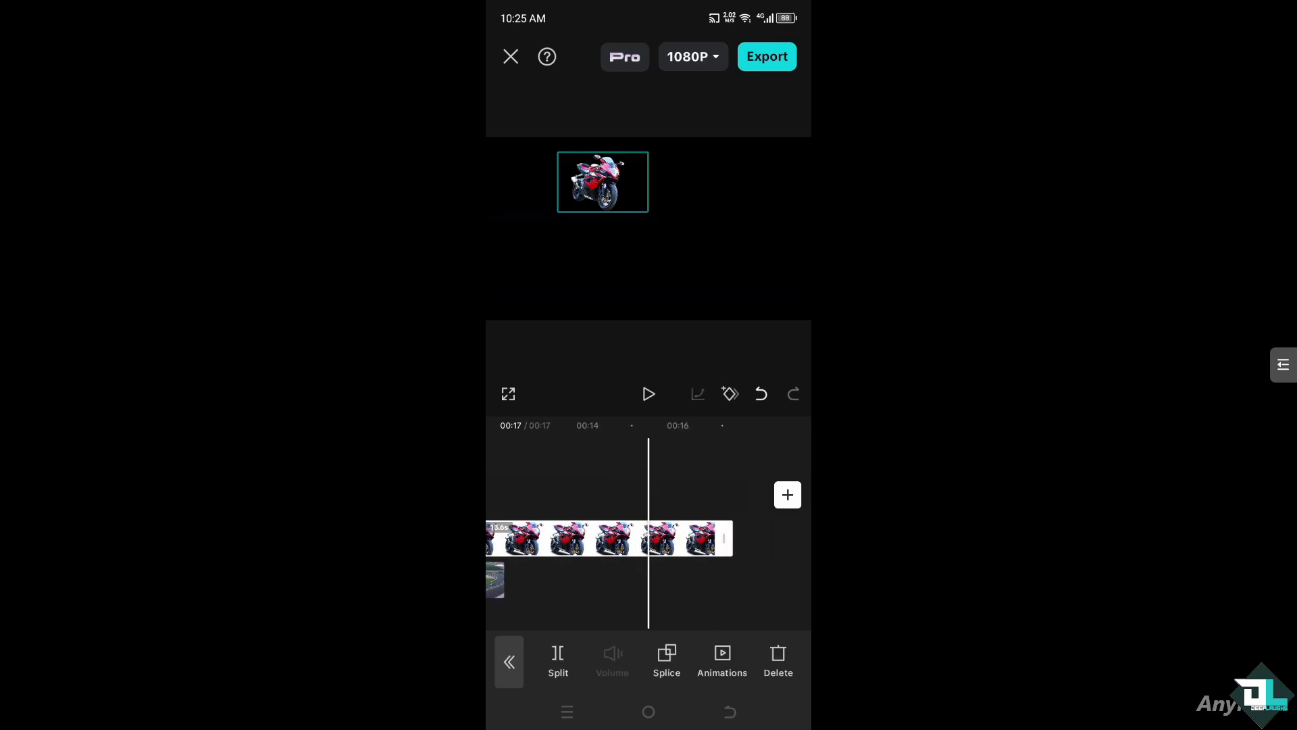
click(729, 394)
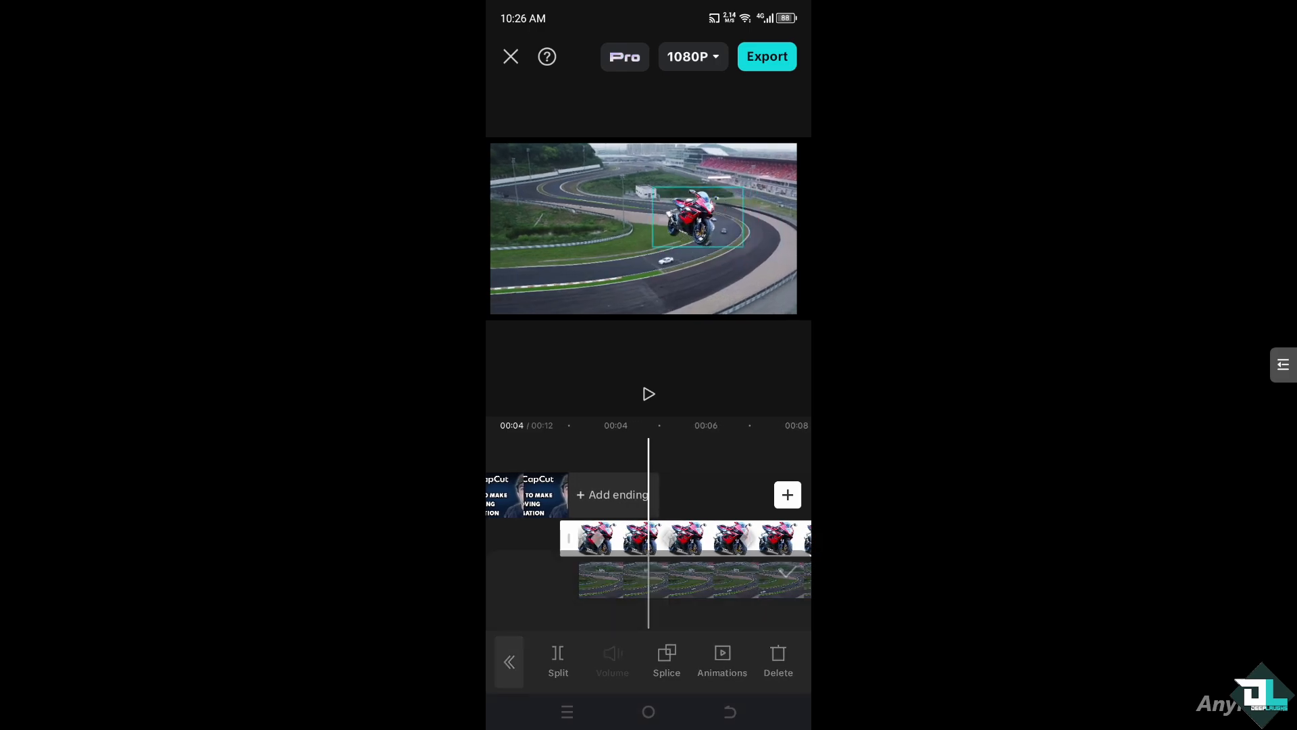
Apply the In > Fade In animation to the motorcycle overlay
click(722, 662)
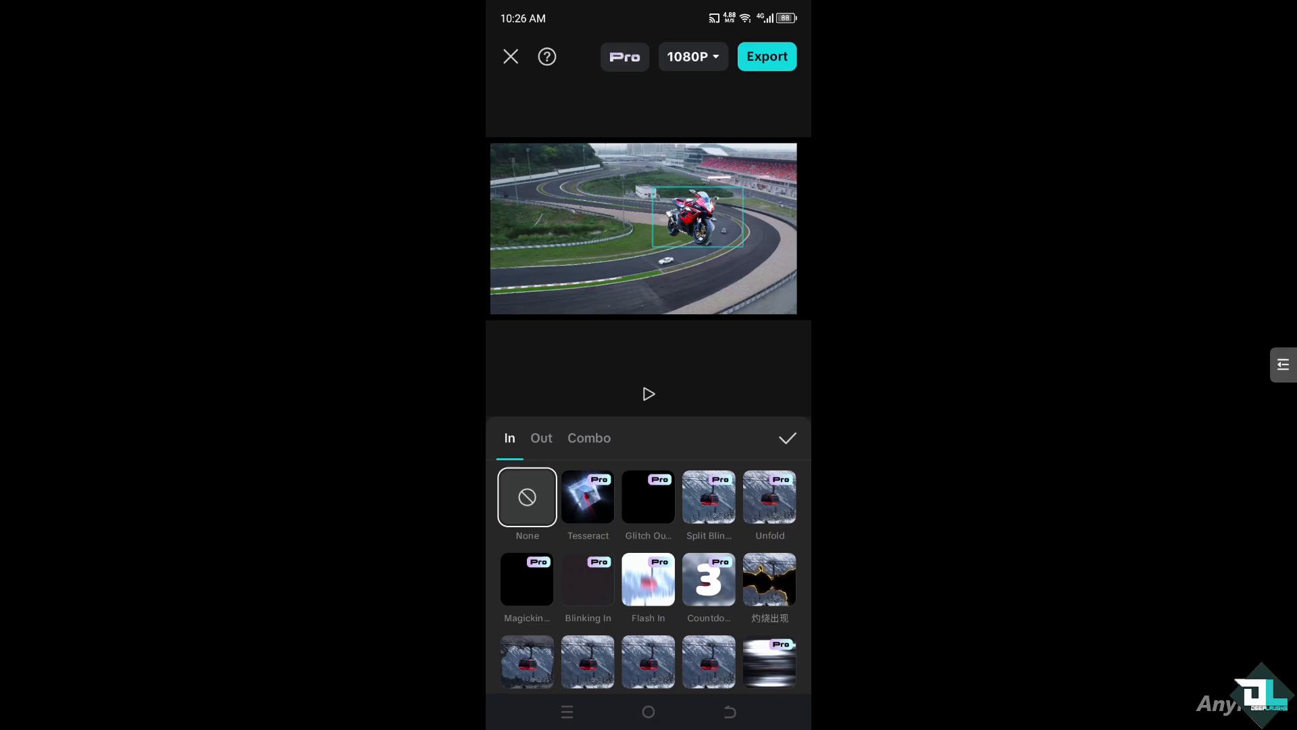
scroll(down, 3)
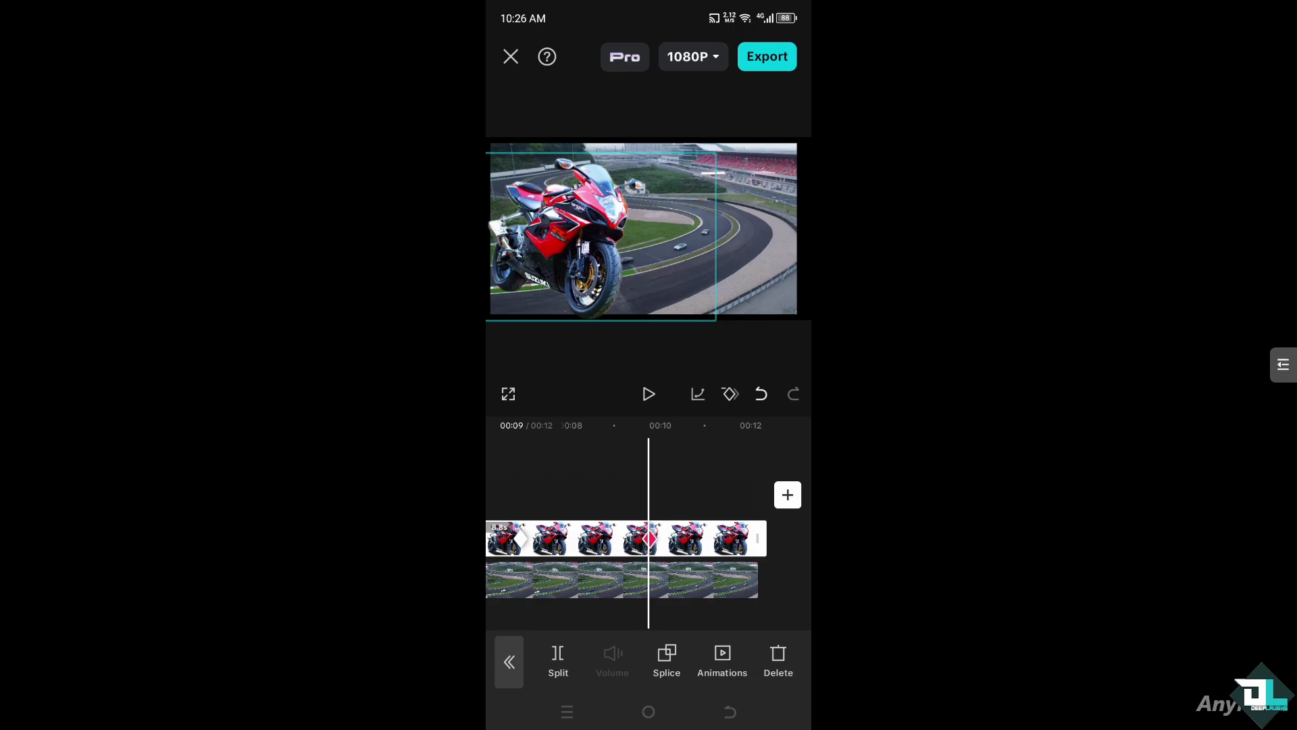
click(721, 662)
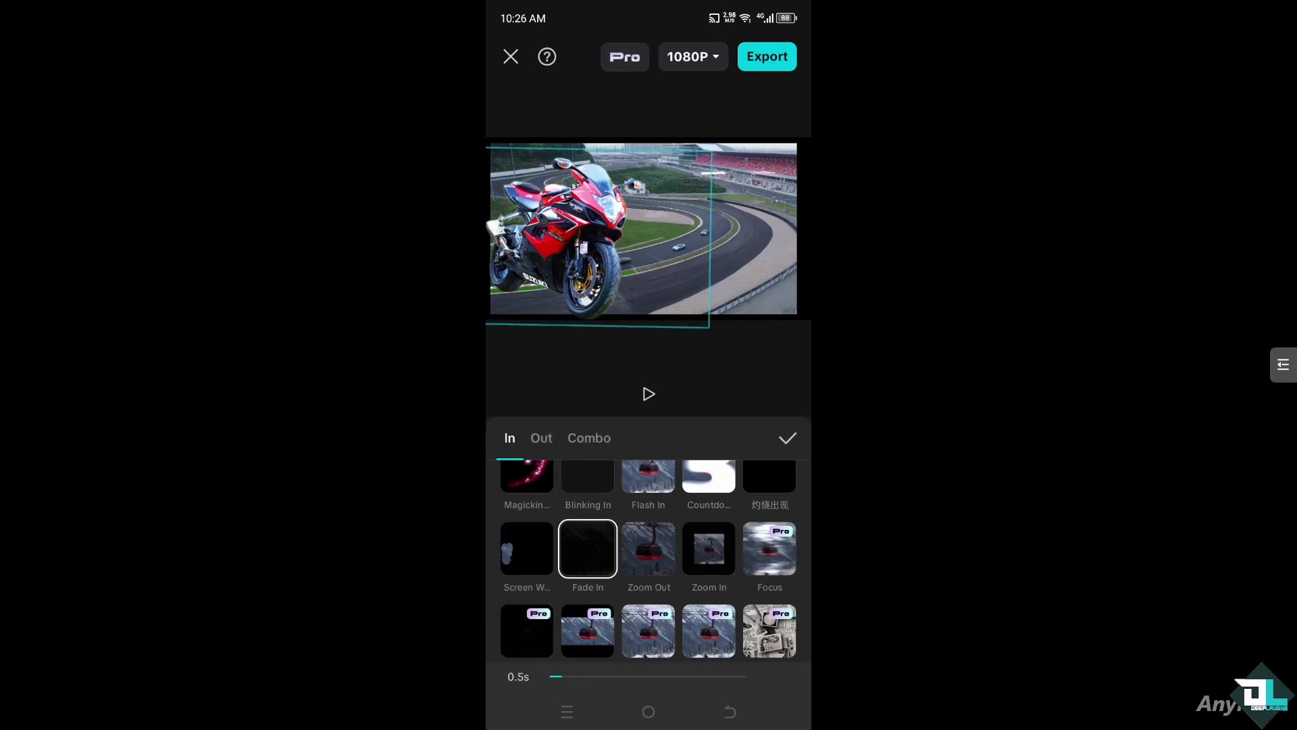
click(648, 548)
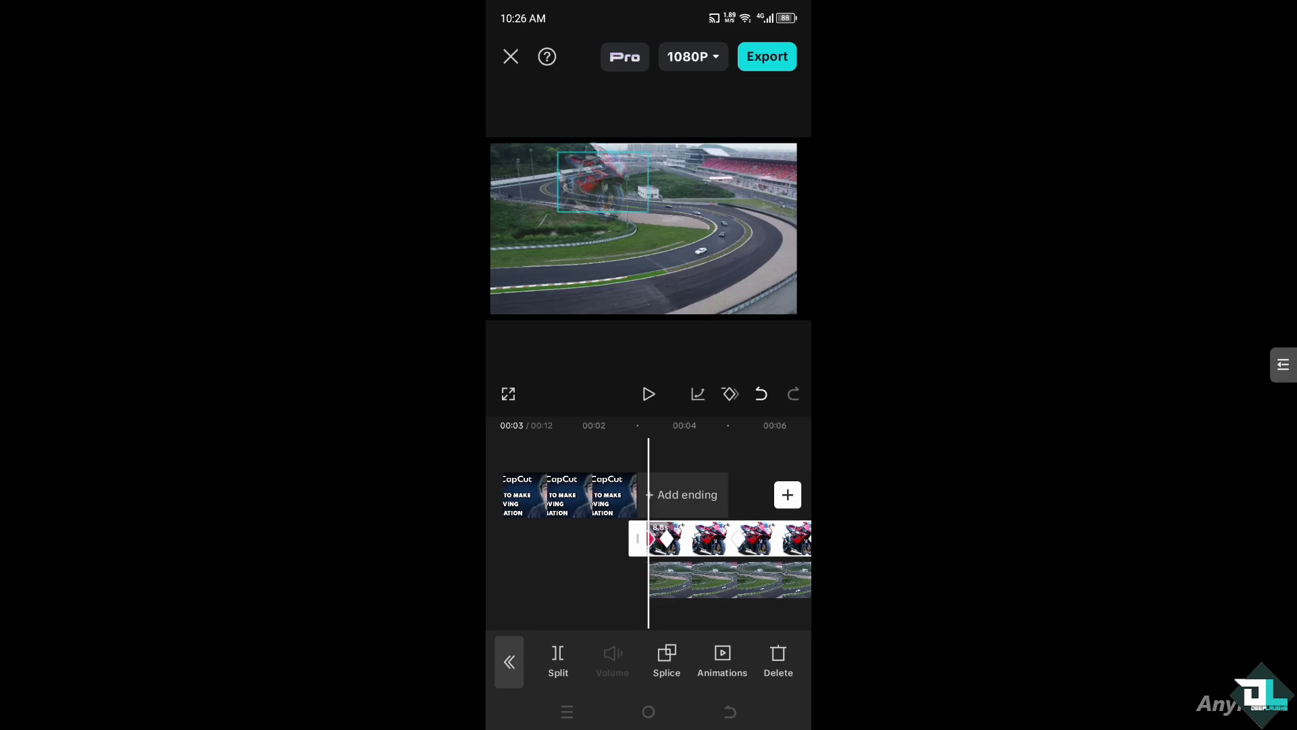
click(648, 394)
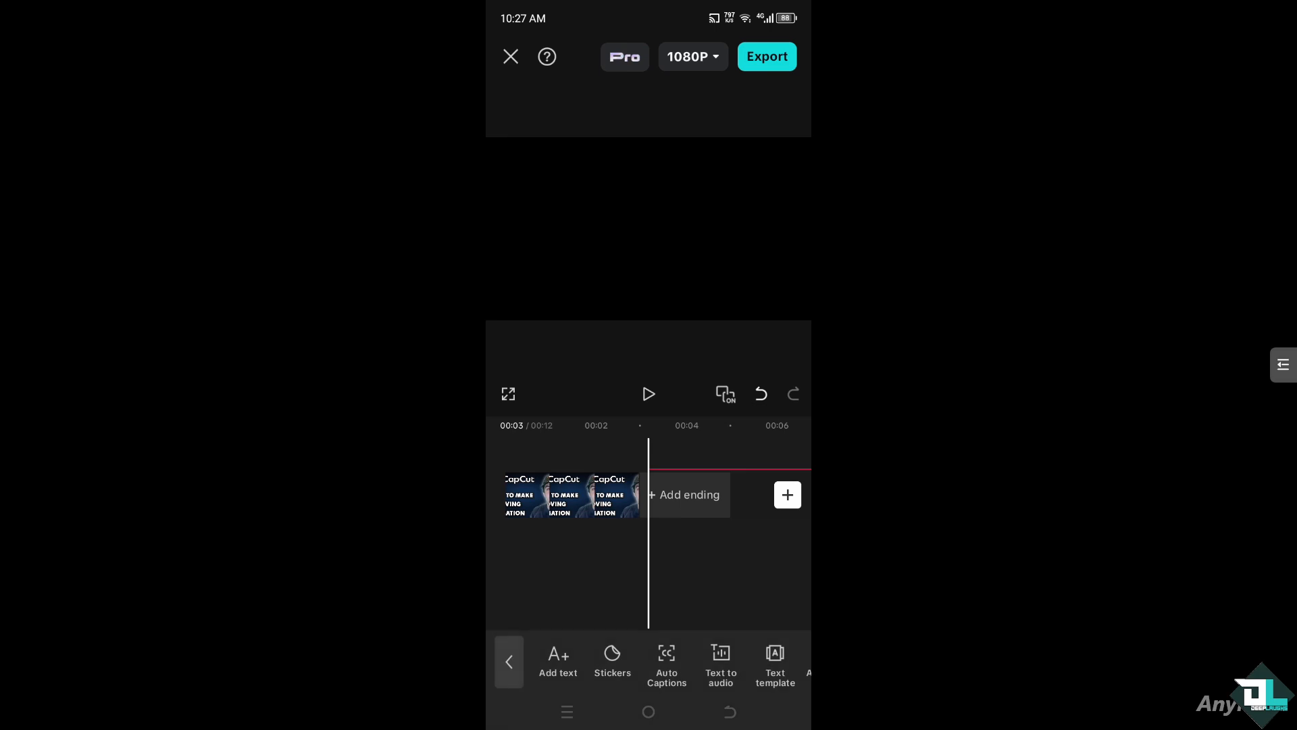
Add a text layer reading 'How to Make Animations', fixing the misspelling via suggestion
click(557, 662)
text(How to Make)
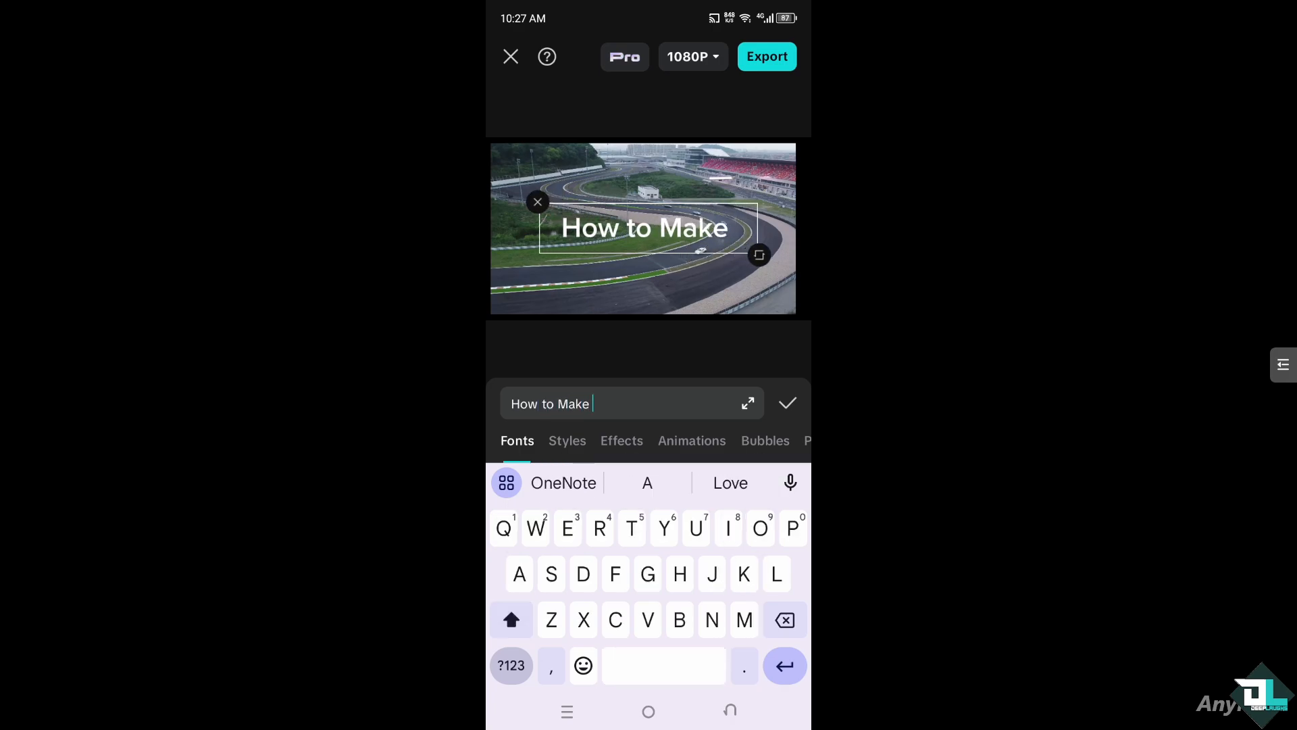
text(N)
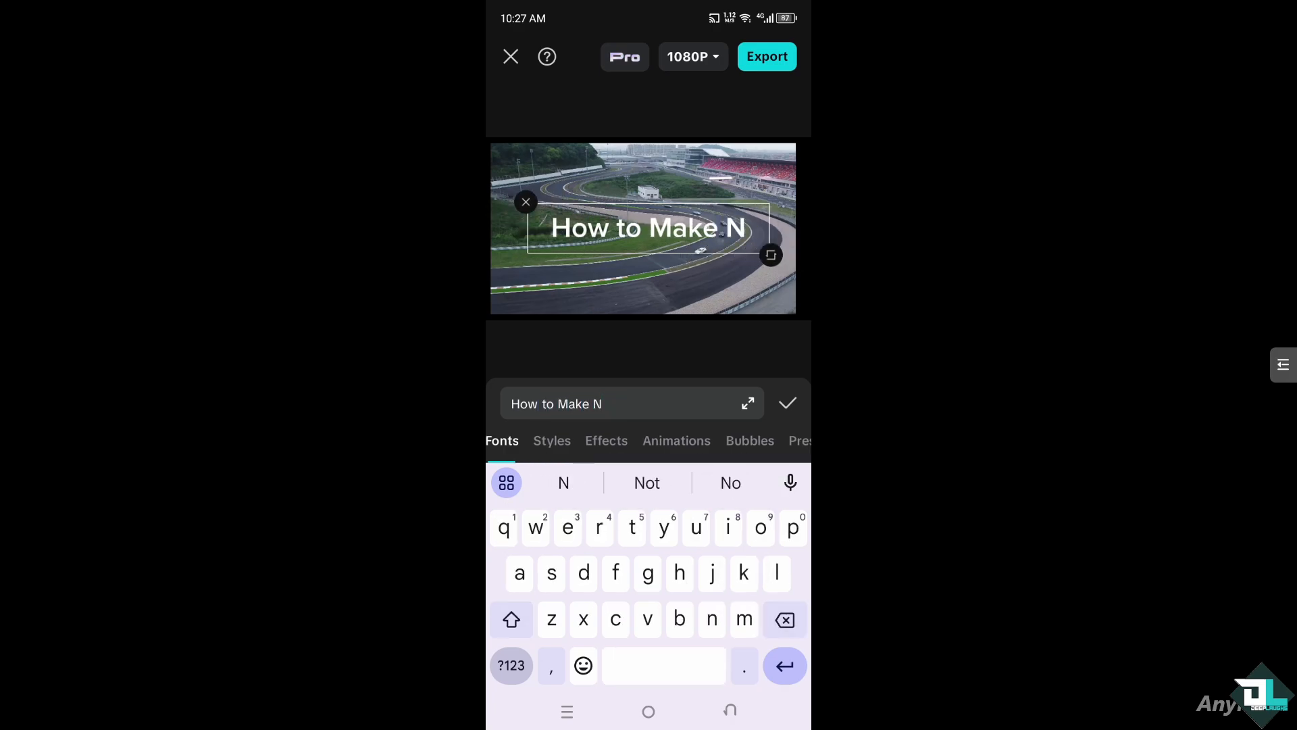
text(aim)
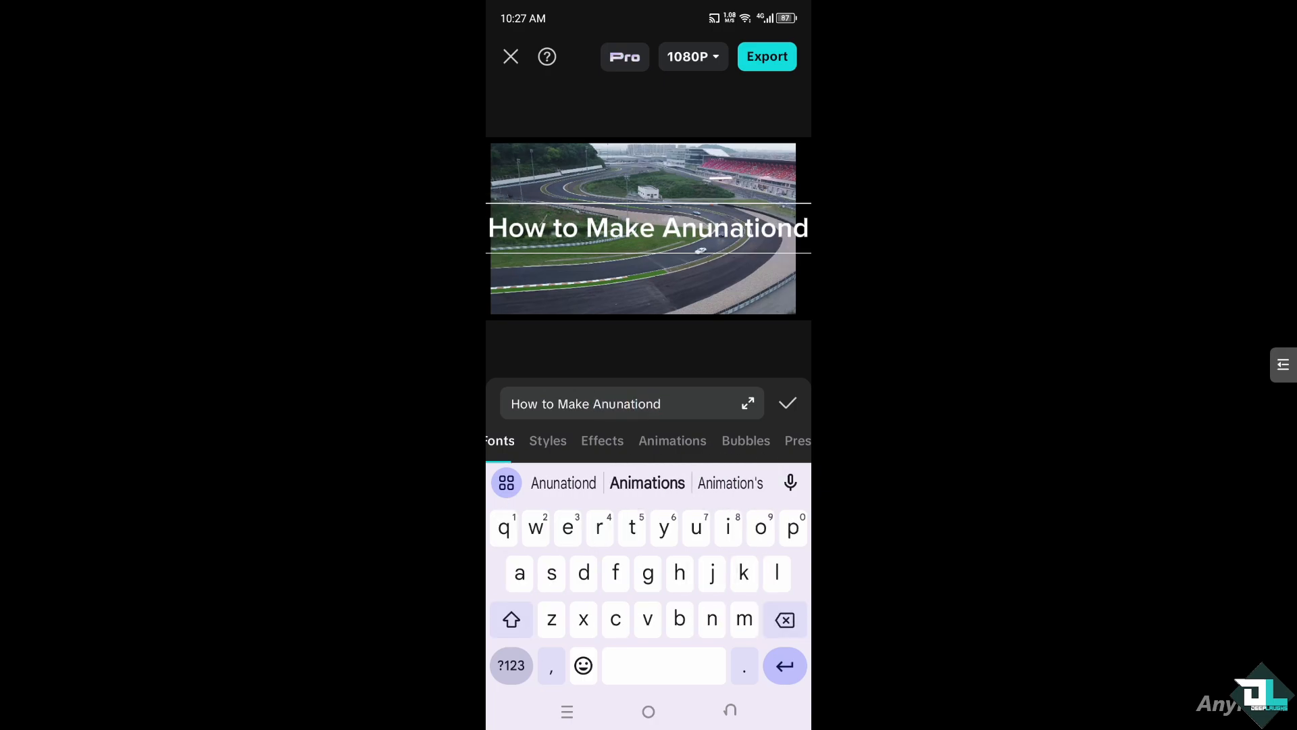
click(647, 482)
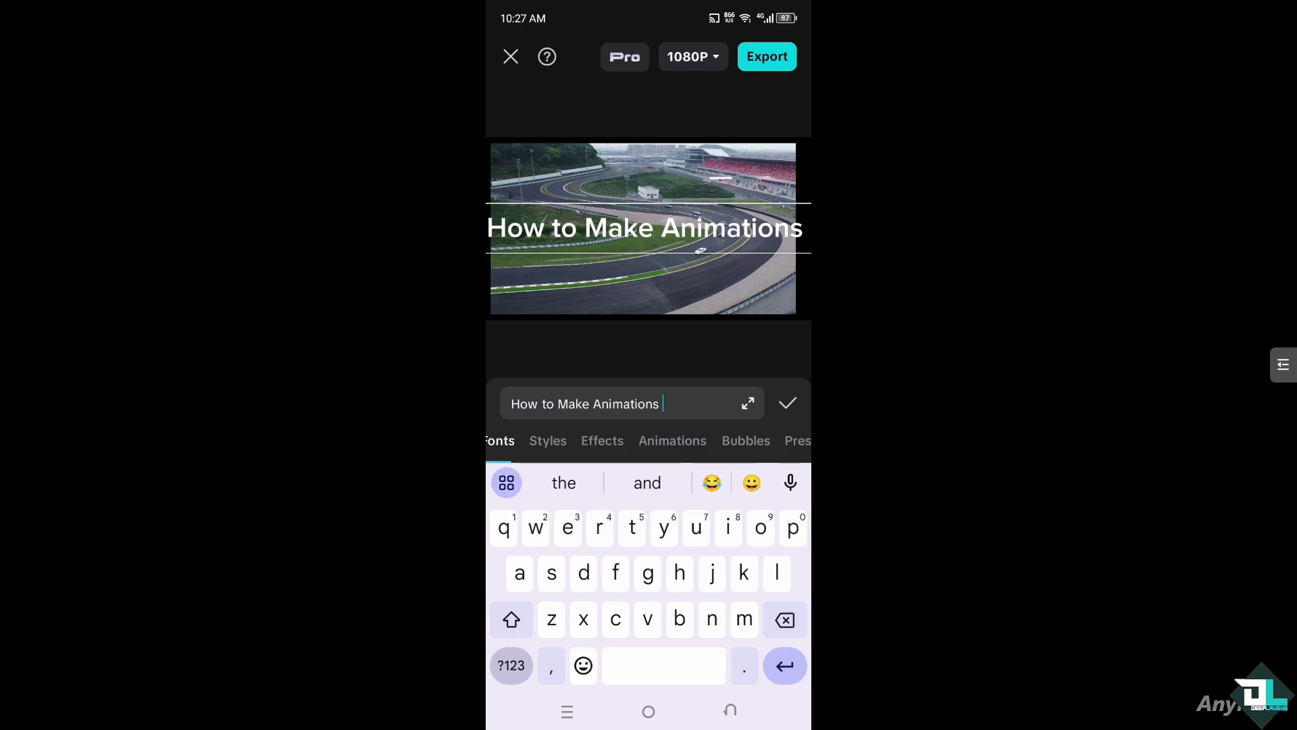
Apply the yellow style preset to the title and drag it higher over the track
click(546, 440)
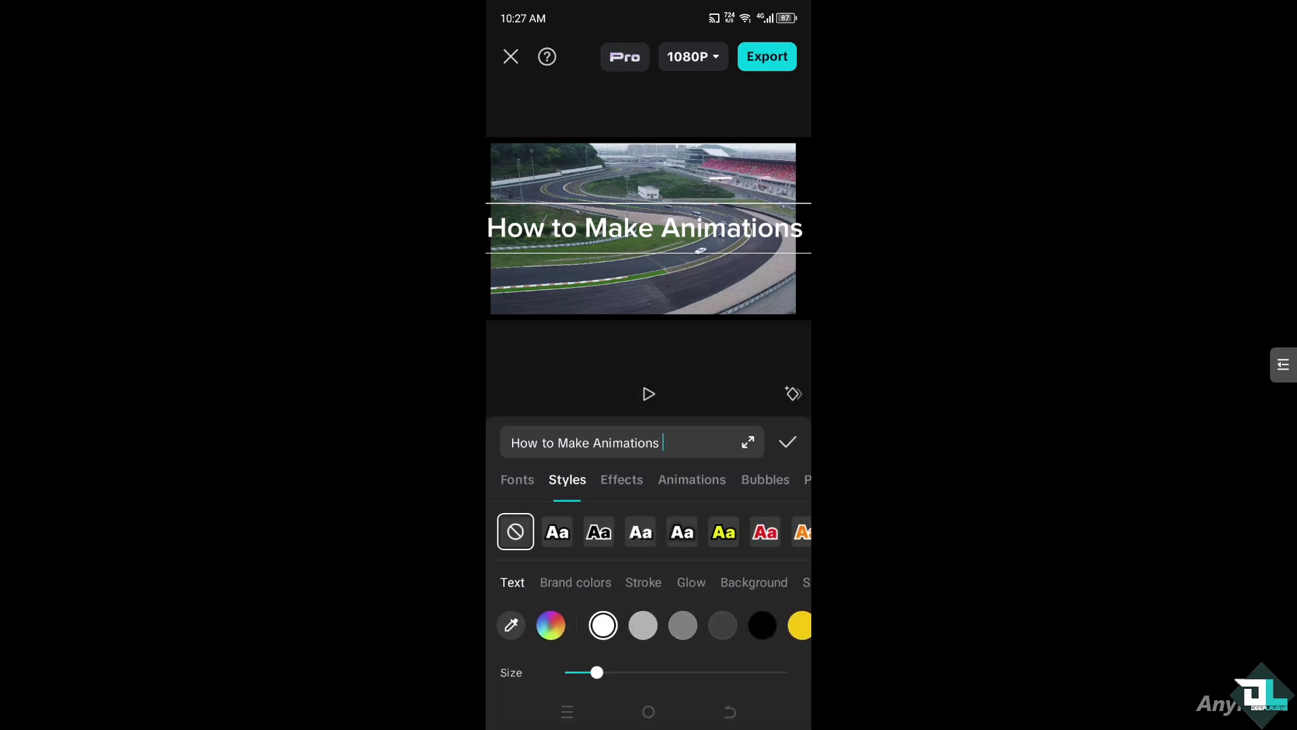
click(722, 531)
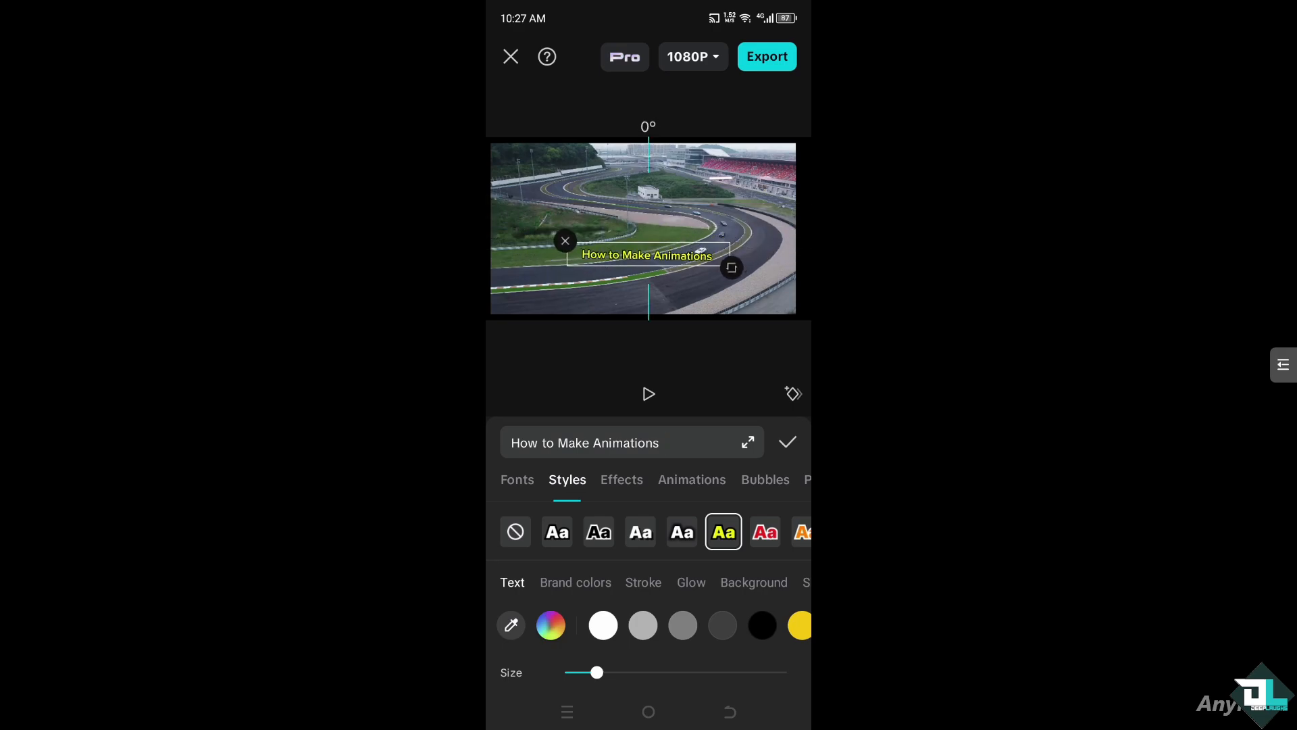
drag(646, 254, 633, 219)
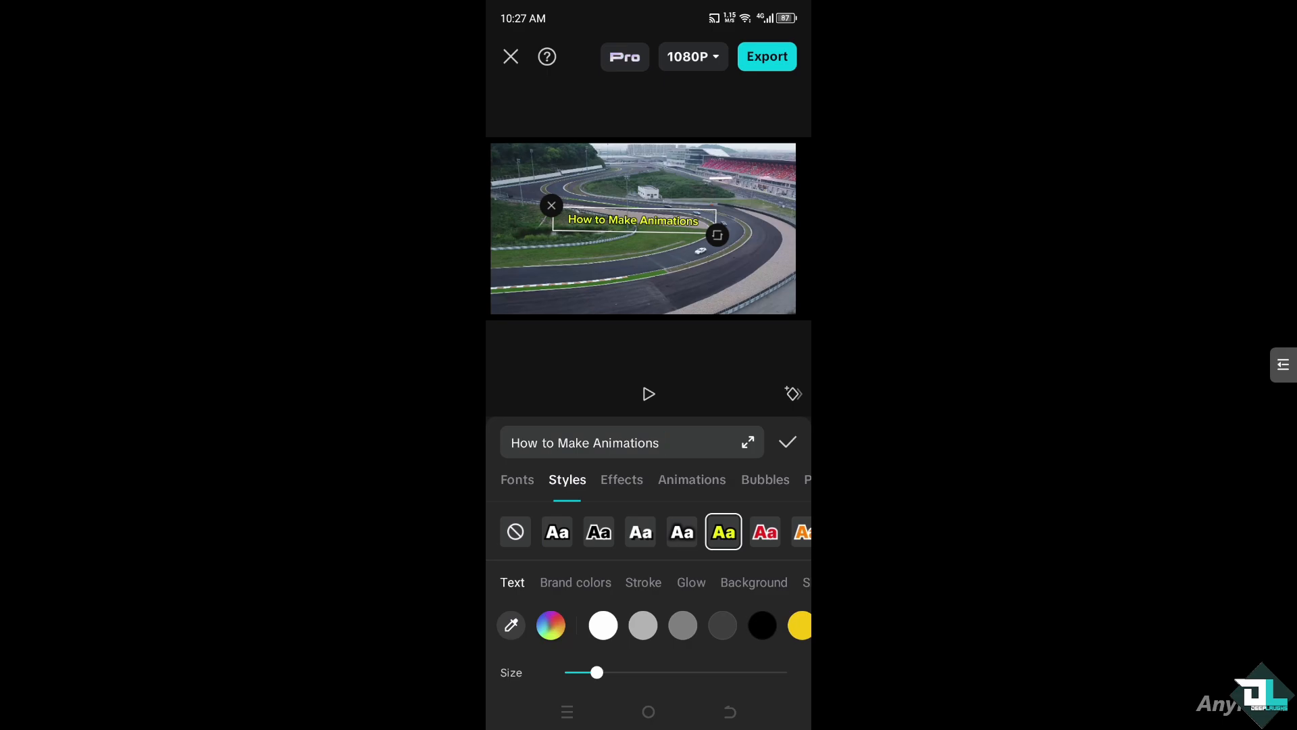
click(786, 441)
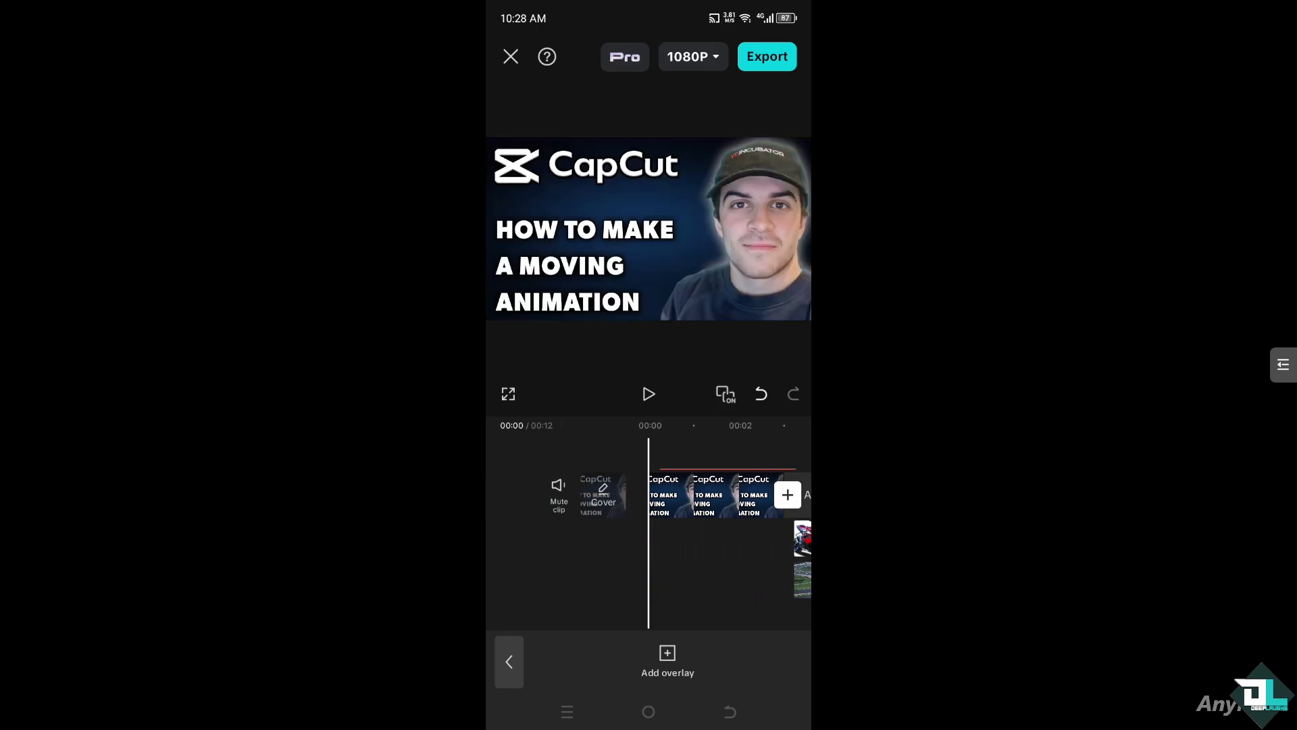
Play back the finished motorcycle animation and title, then bring up the 1080P export quality settings
click(649, 394)
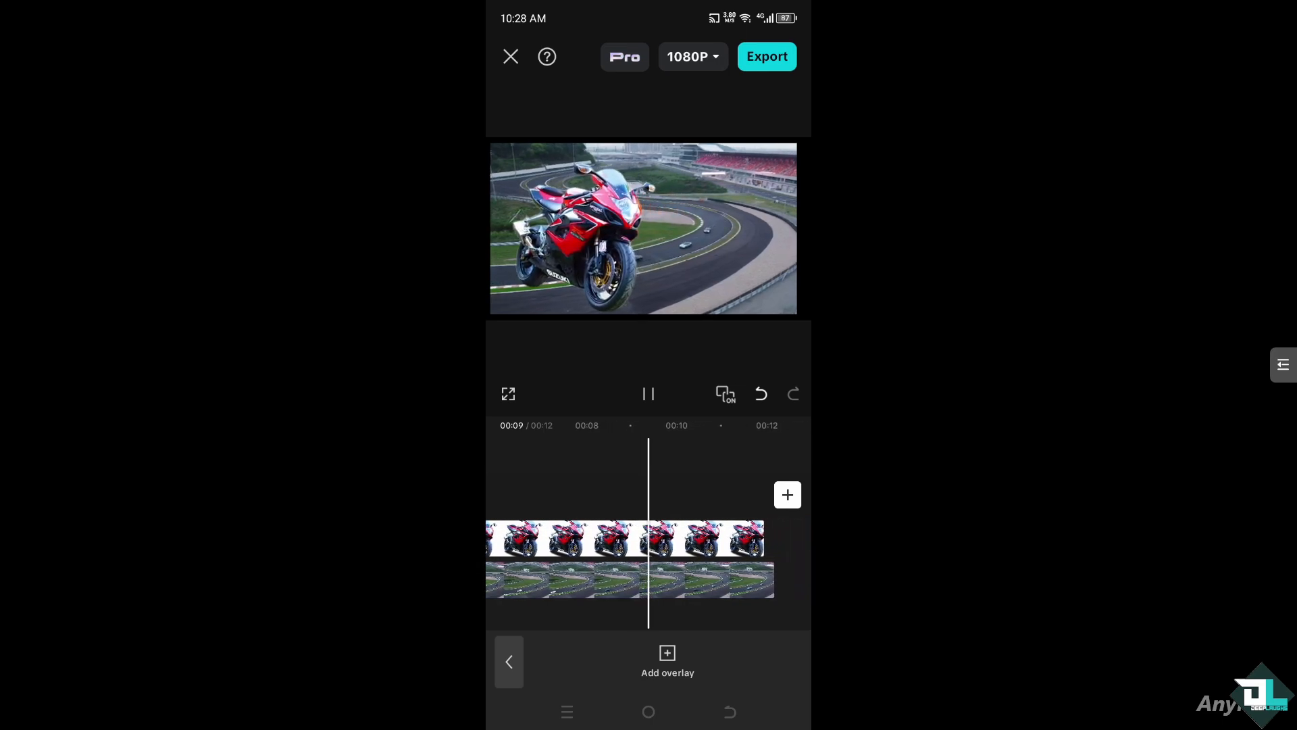
click(649, 394)
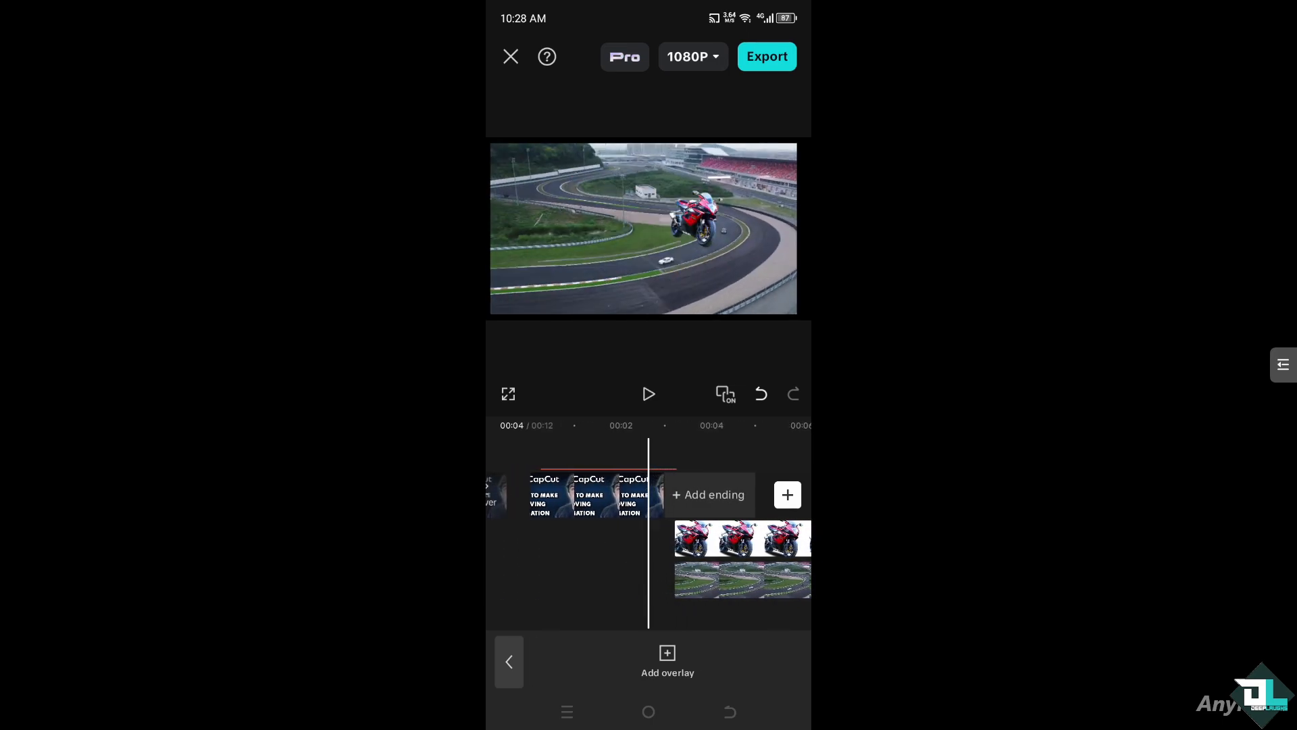
click(648, 394)
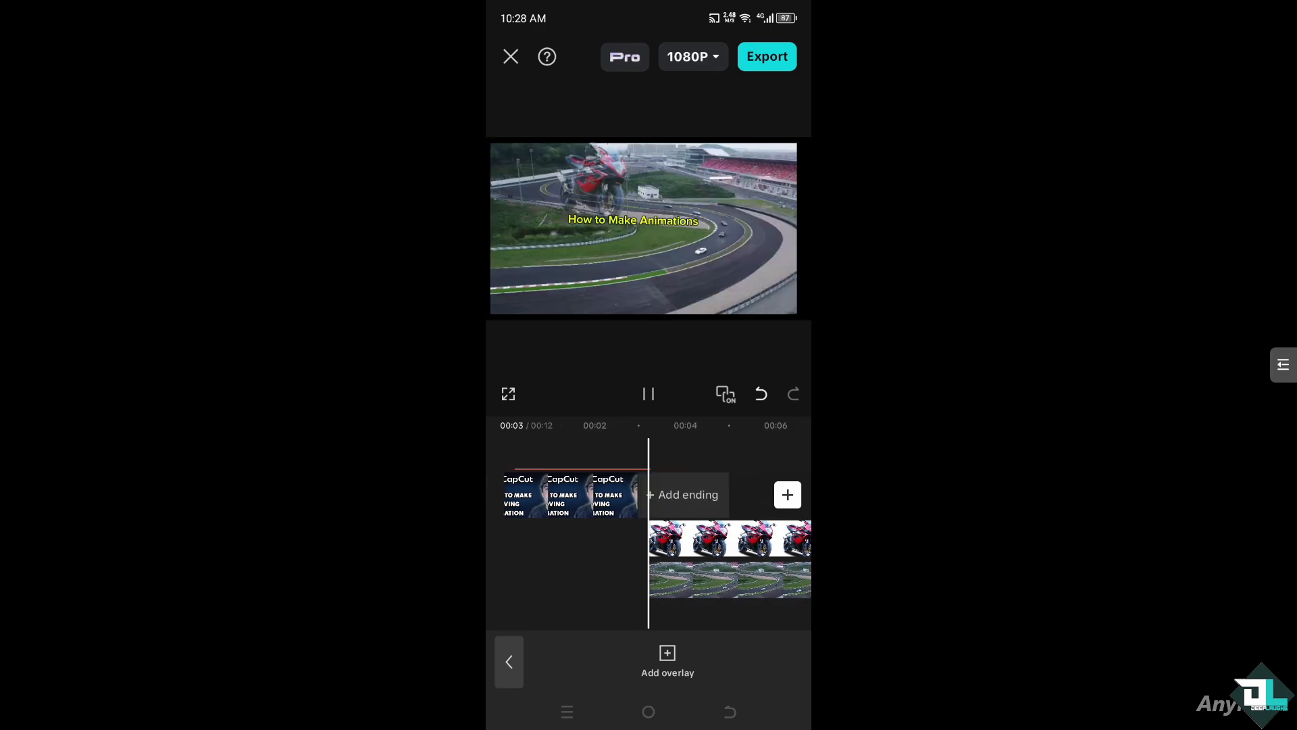
click(648, 394)
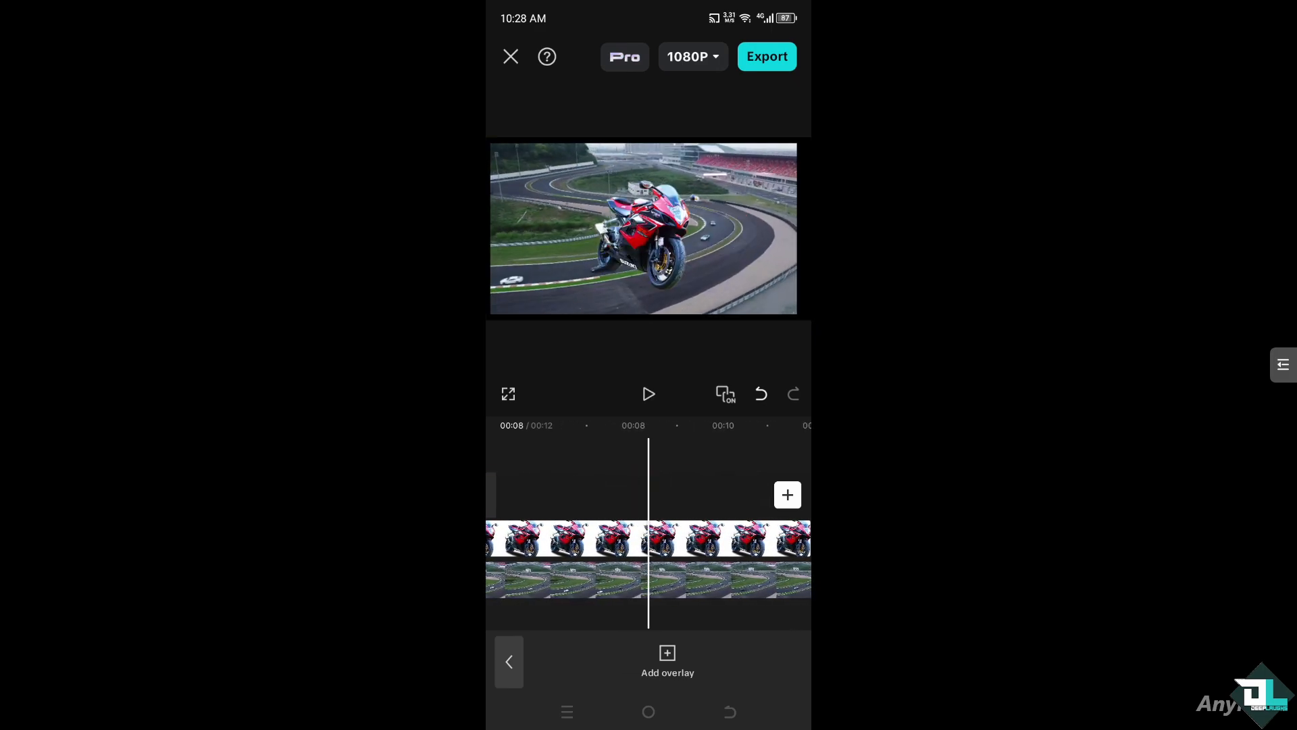
click(692, 56)
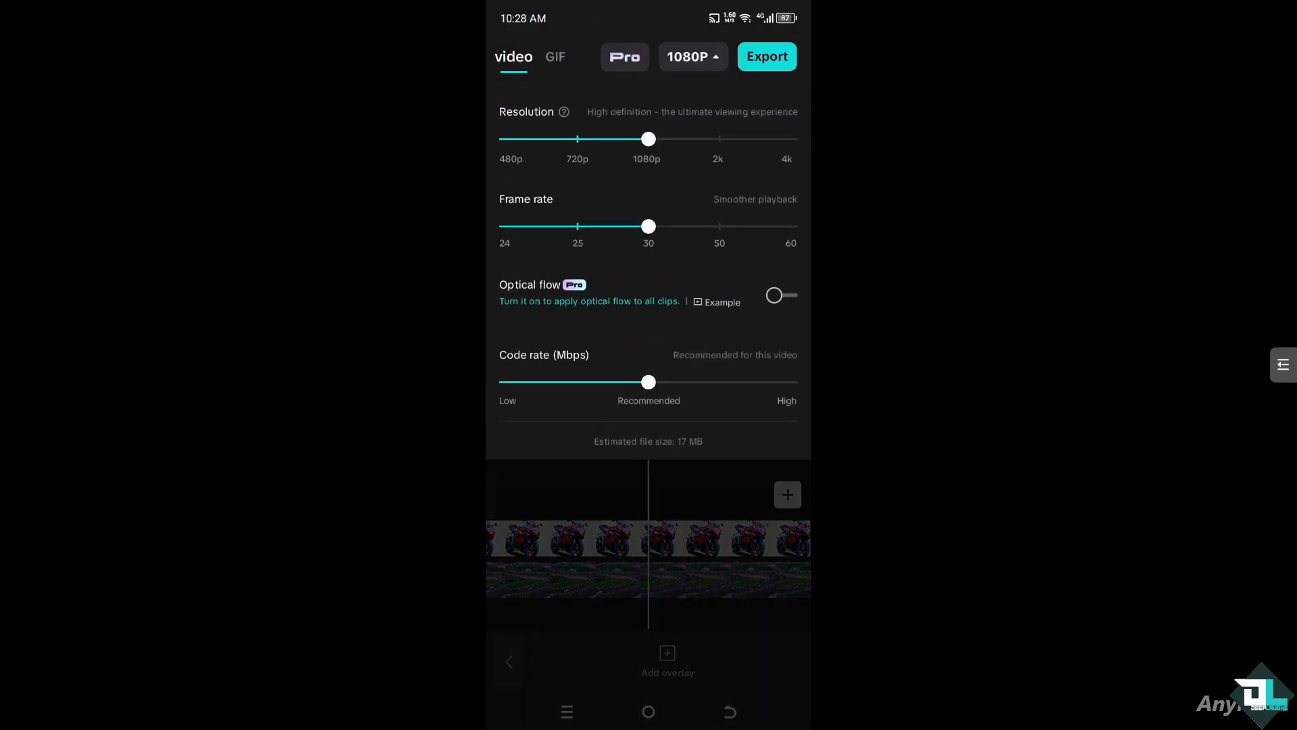
Set the export resolution to 4K and the frame rate to 60 fps
drag(648, 138, 735, 138)
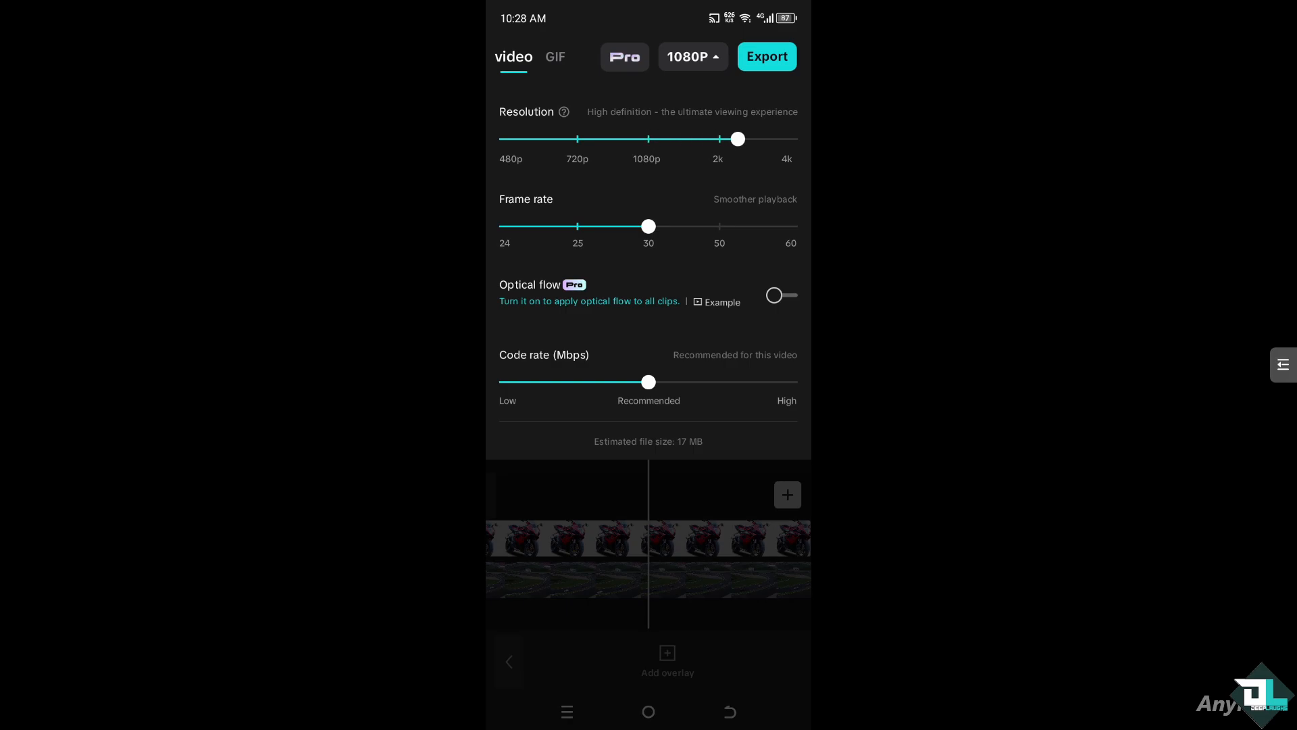
drag(736, 137, 792, 144)
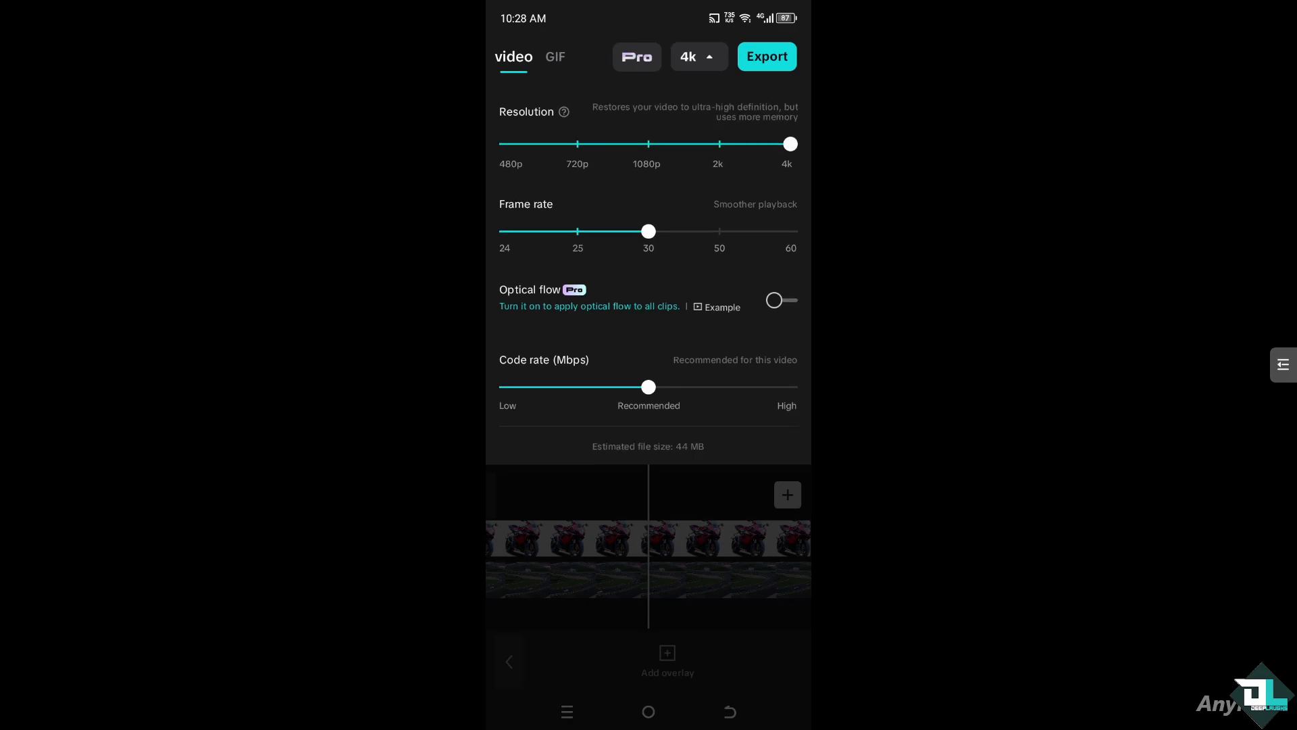
drag(647, 231, 773, 231)
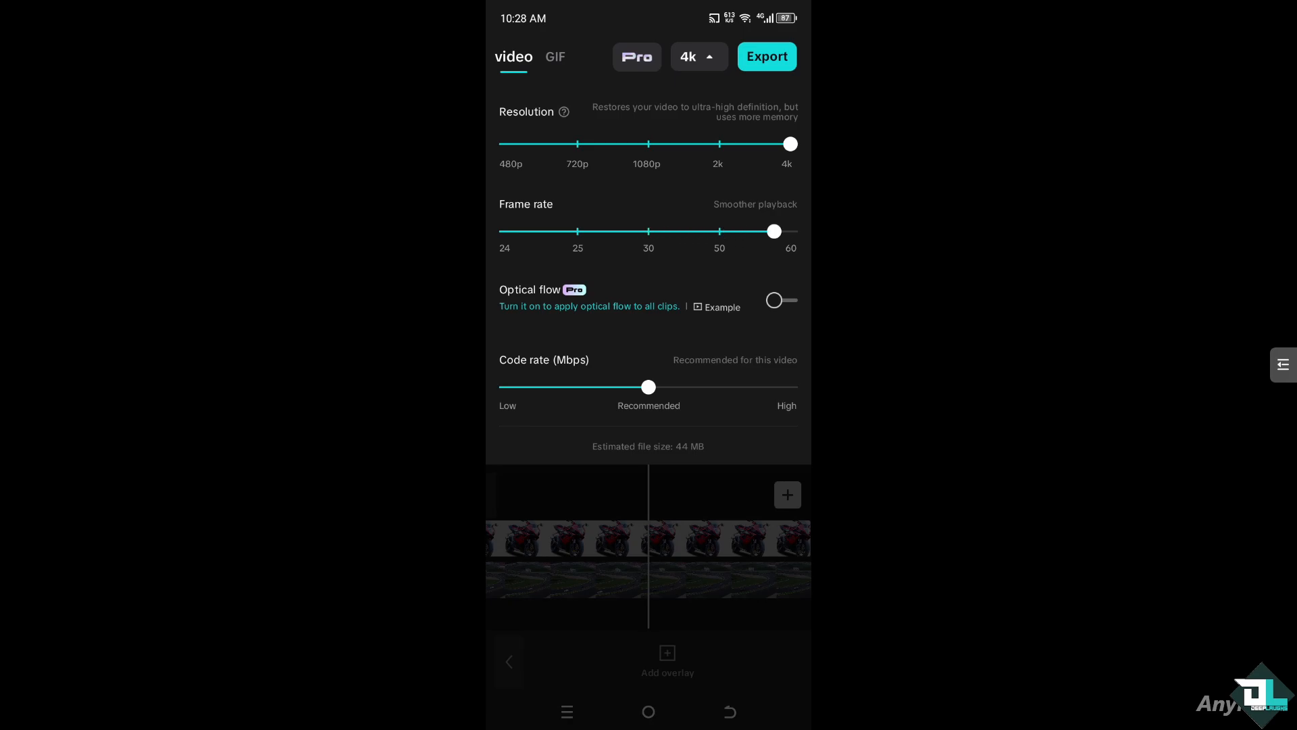
drag(774, 231, 790, 232)
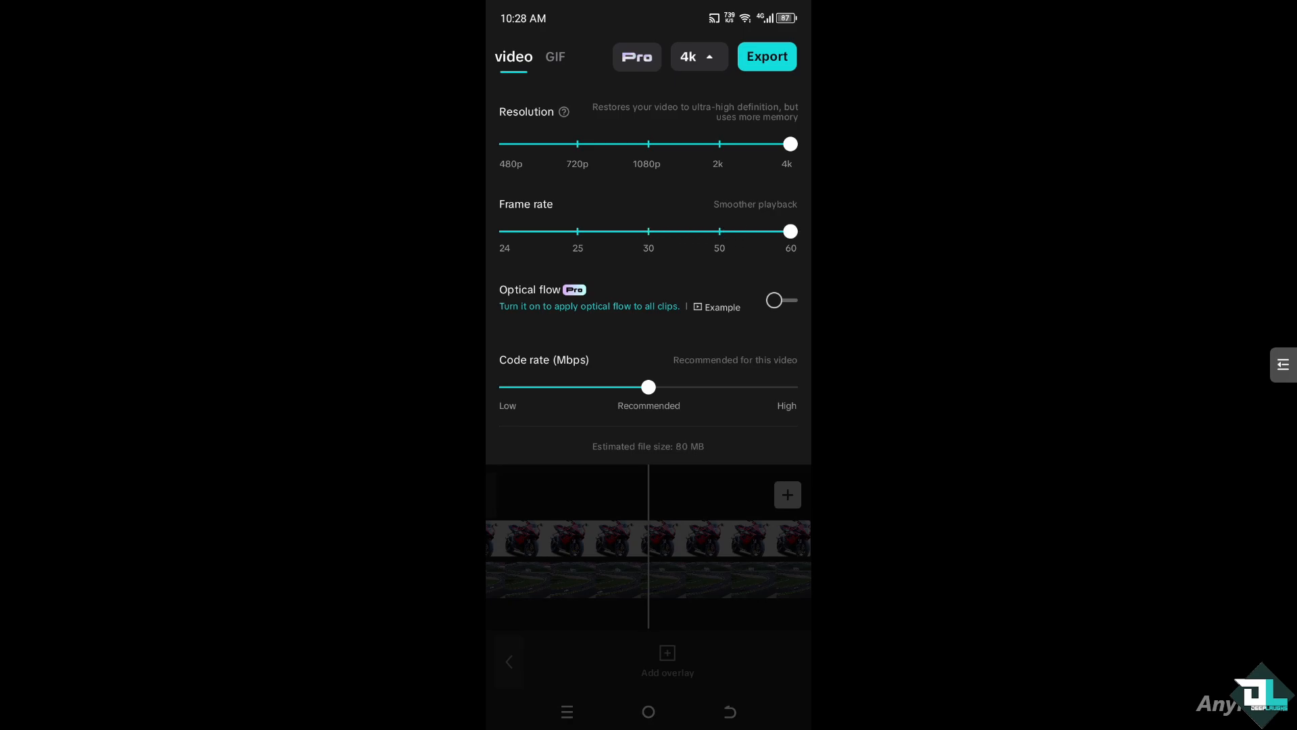
Turn on optical flow and raise the code rate to High
click(779, 300)
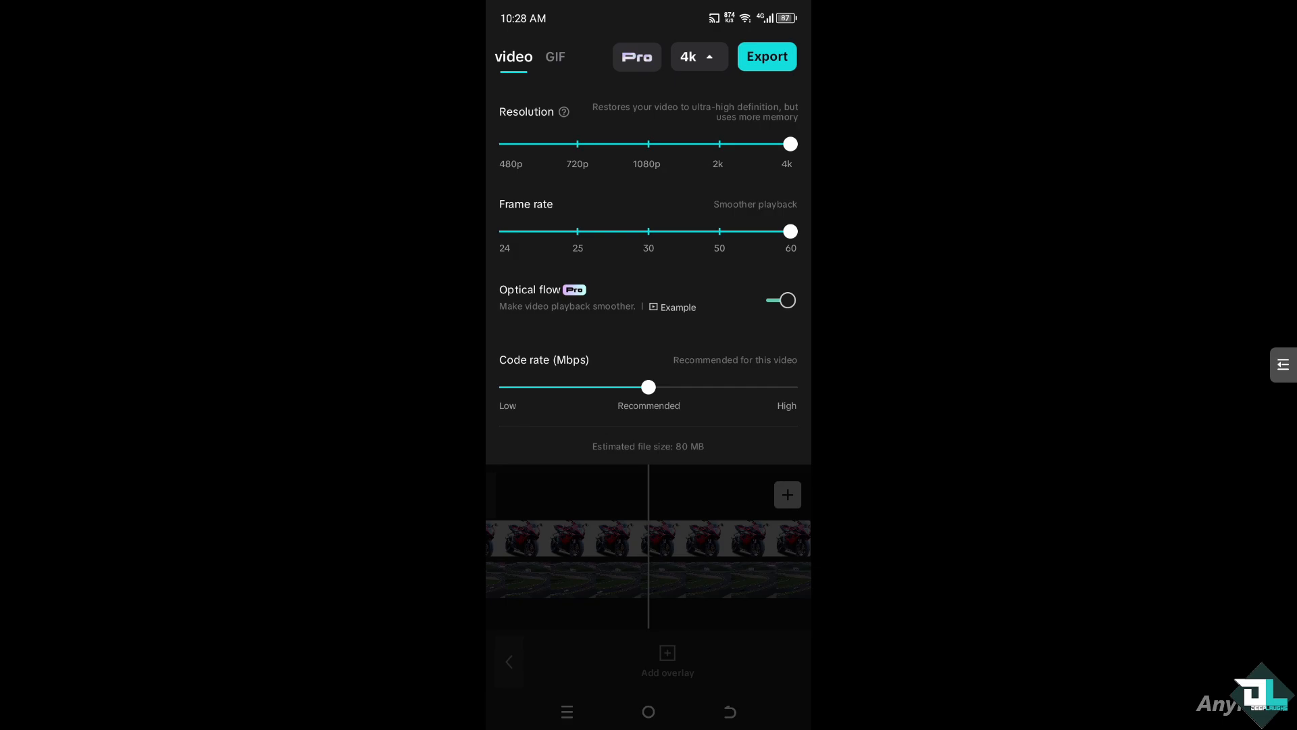
drag(649, 386, 790, 387)
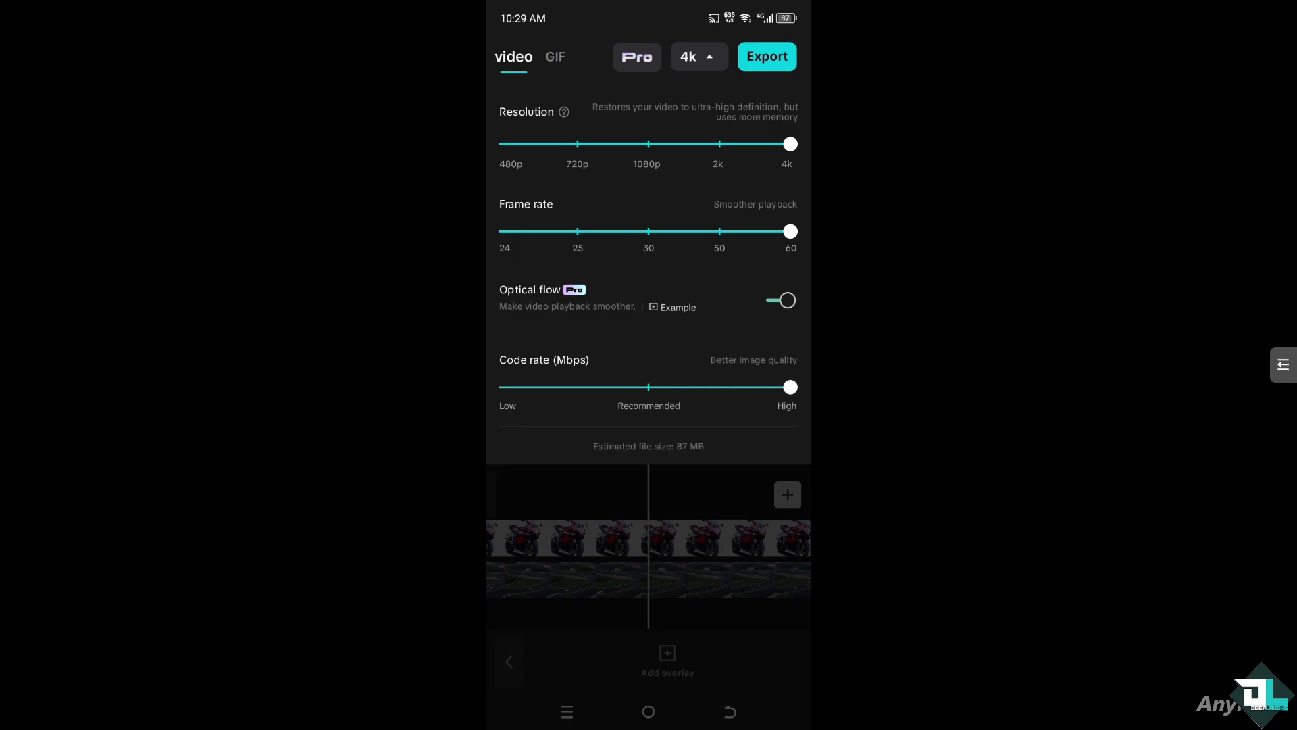